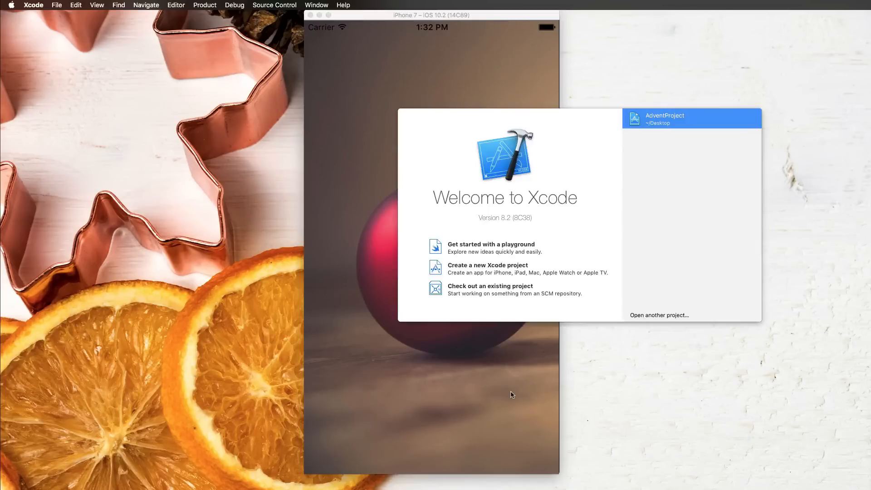
Step: Start a new Xcode project named TableViewExample from the Single View Application template
{"action": "left_click", "coordinate": [487, 264]}
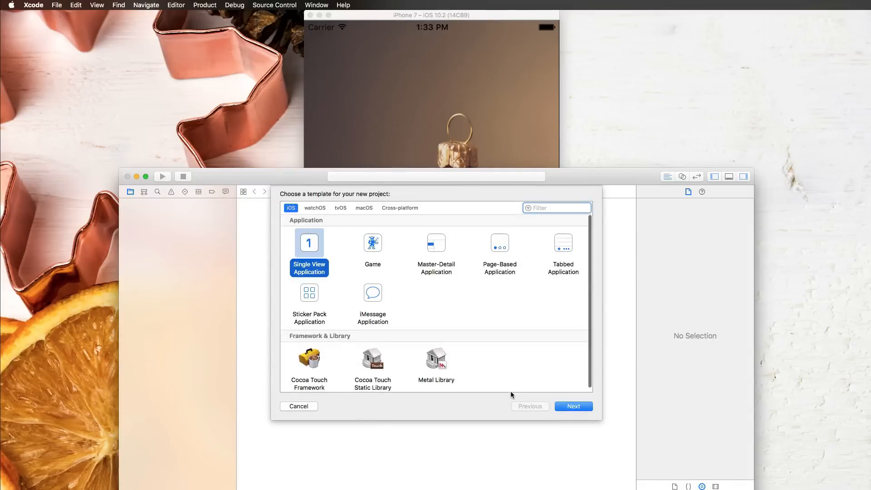
{"action": "left_click", "coordinate": [574, 405]}
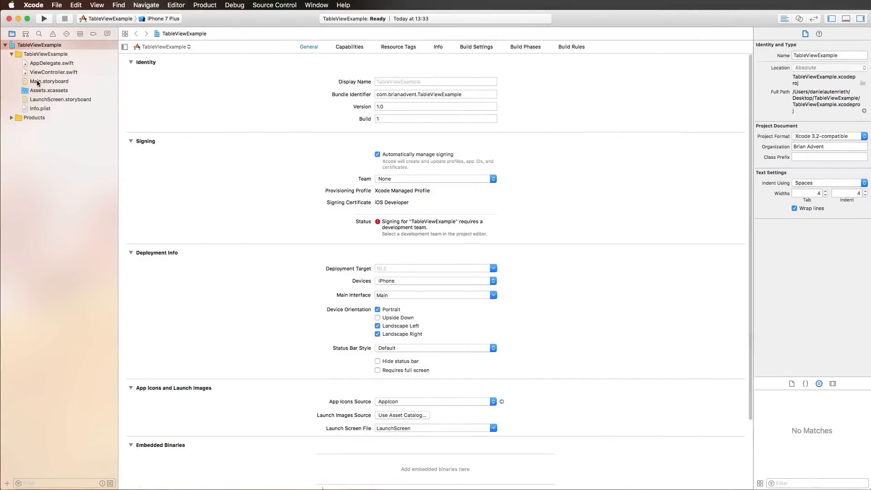
Step: Open Main.storyboard and select its View Controller scene on the canvas
{"action": "left_click", "coordinate": [50, 82]}
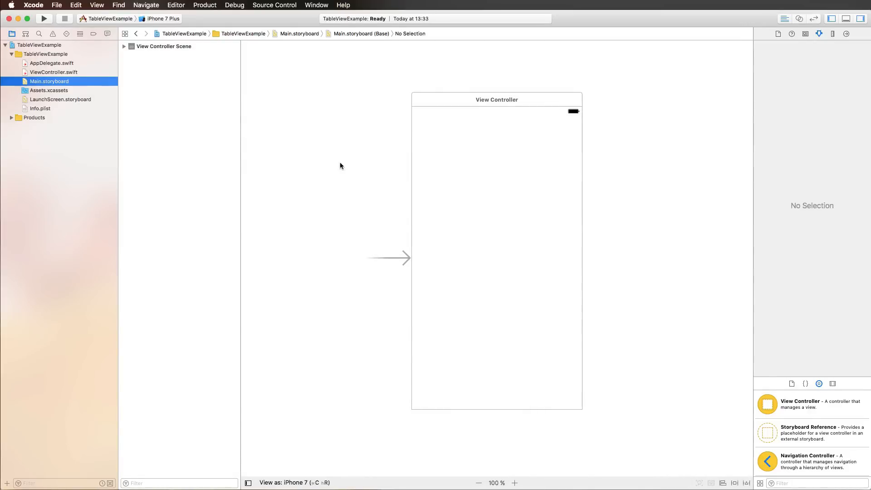
{"action": "mouse_move", "coordinate": [468, 141]}
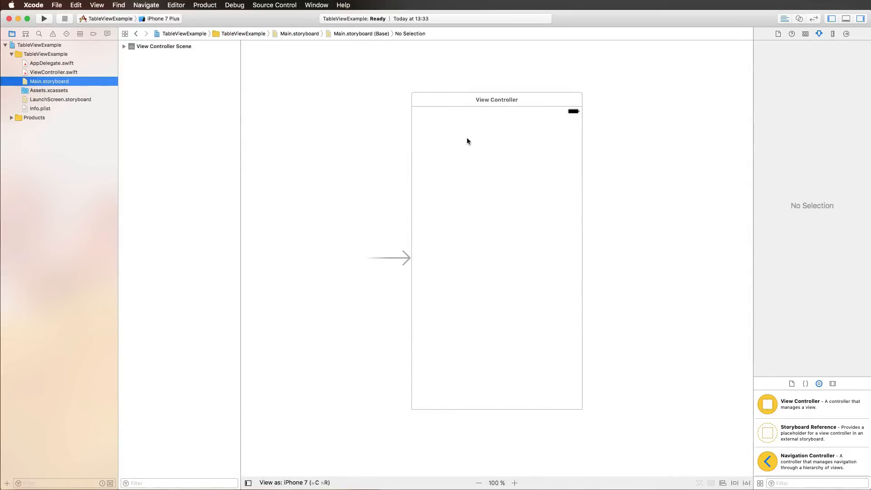
{"action": "left_click", "coordinate": [496, 99]}
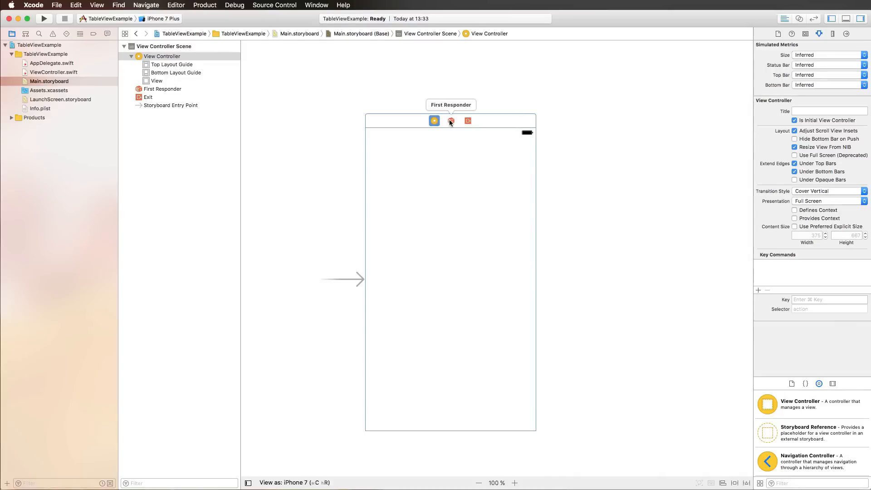
Step: Filter the Object Library for 'table' to find the Table View objects
{"action": "left_click", "coordinate": [156, 81]}
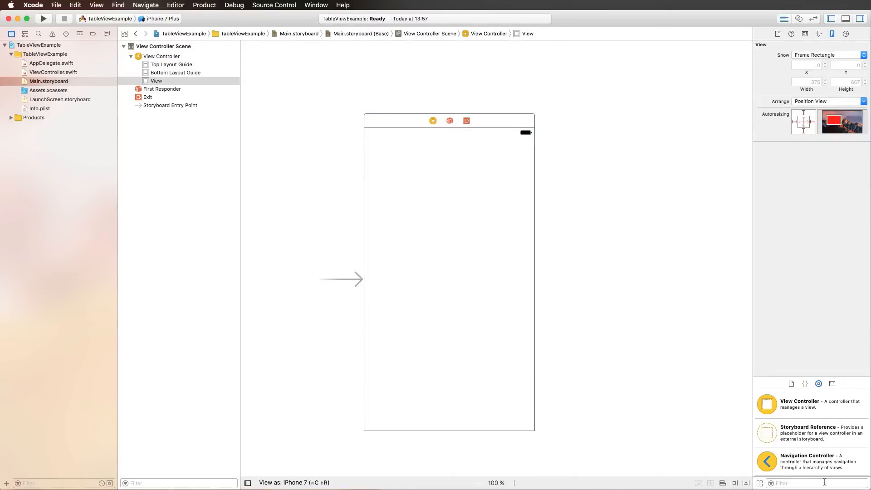
{"action": "type", "text": "table"}
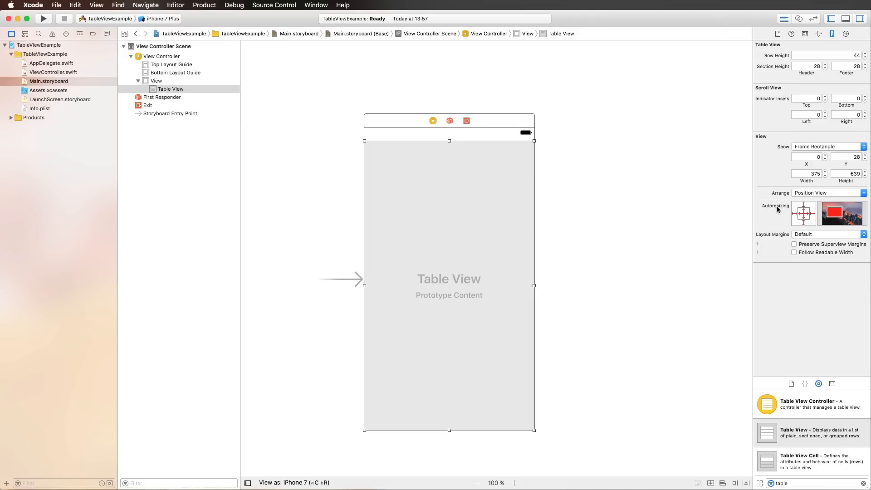
{"action": "mouse_move", "coordinate": [754, 208]}
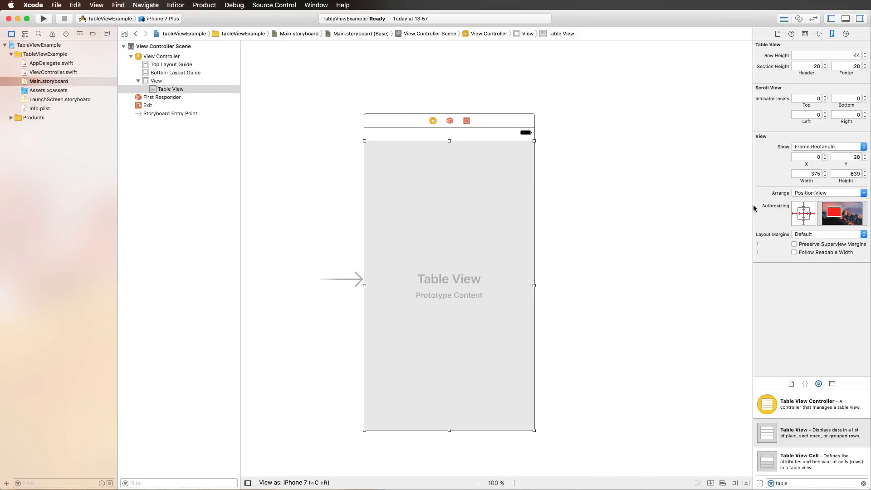
{"action": "mouse_move", "coordinate": [742, 206]}
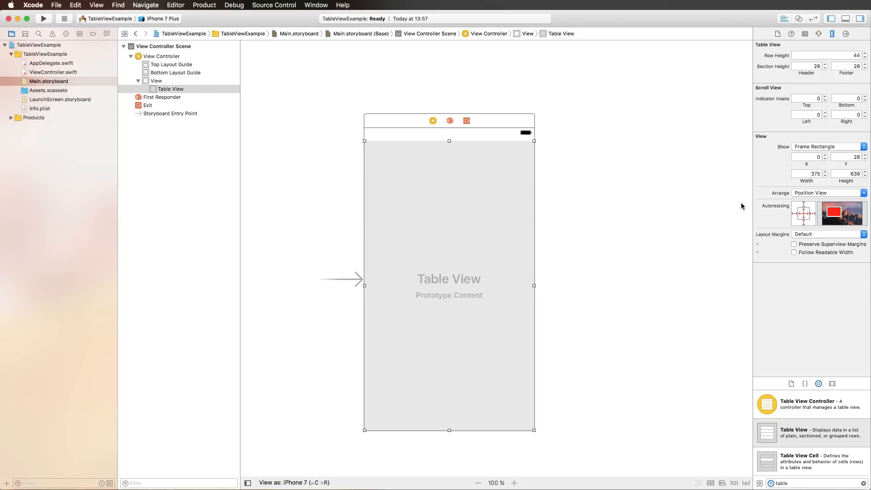
{"action": "mouse_move", "coordinate": [705, 139]}
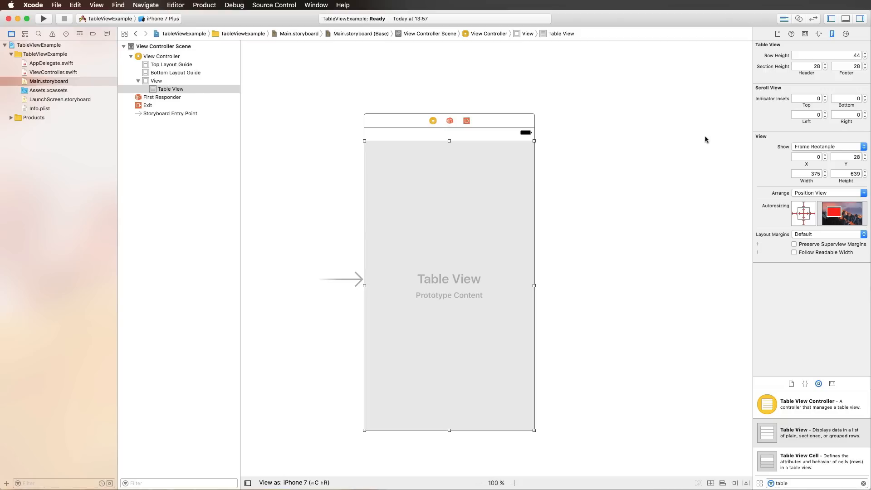
{"action": "mouse_move", "coordinate": [655, 166]}
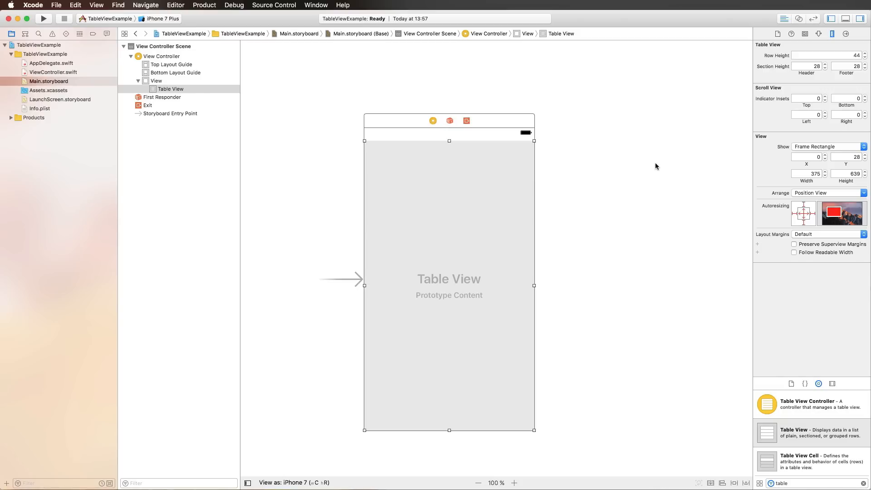
{"action": "mouse_move", "coordinate": [636, 191]}
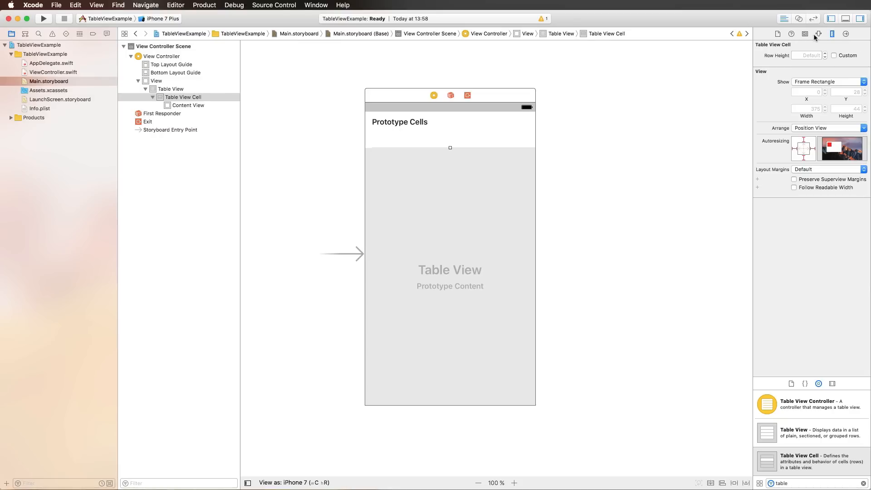
Step: Enter 'Cell' as the prototype cell's Identifier in the Attributes inspector
{"action": "left_click", "coordinate": [818, 34]}
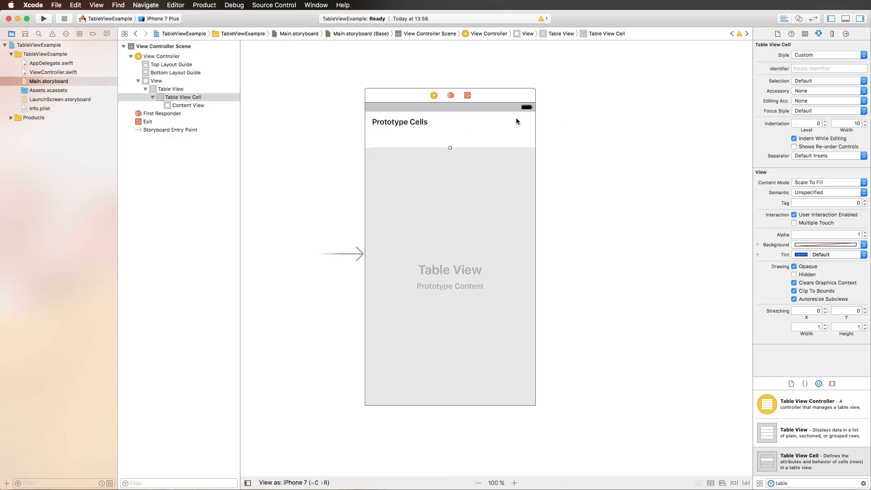
{"action": "left_click", "coordinate": [827, 68]}
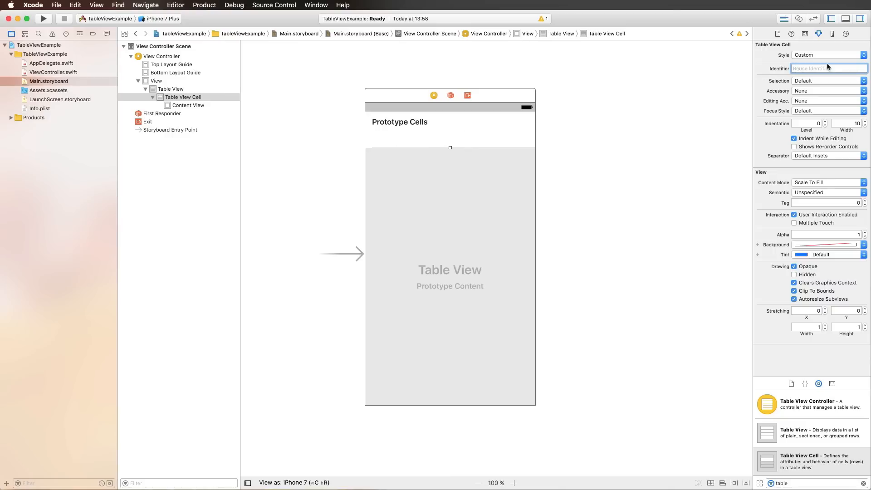
{"action": "type", "text": "Cell"}
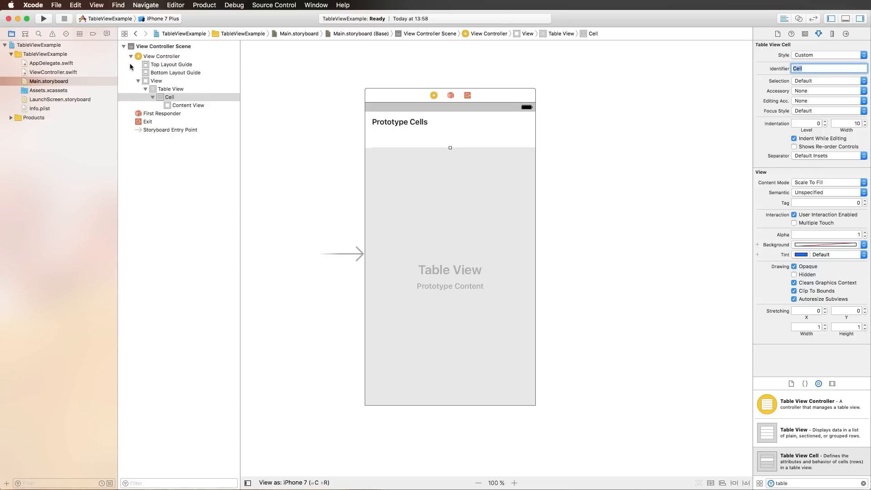
Step: Connect the storyboard table view to a new IBOutlet named tableView
{"action": "left_click", "coordinate": [171, 89]}
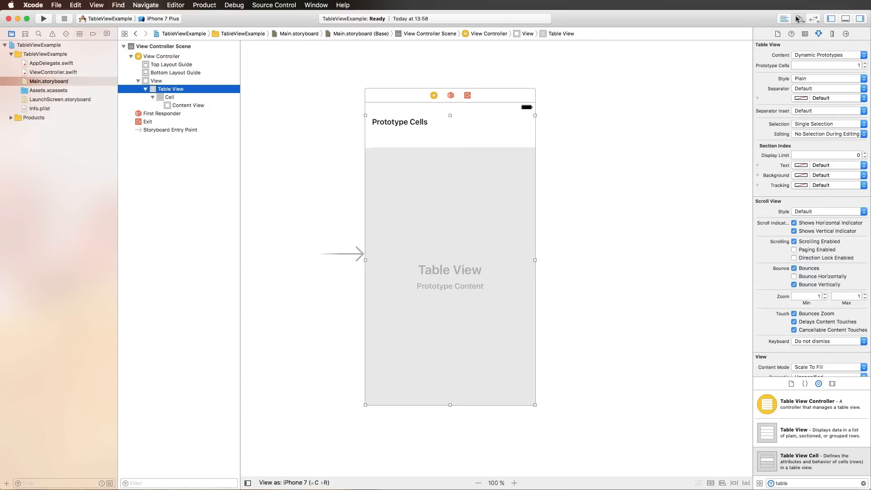
{"action": "left_click", "coordinate": [799, 18]}
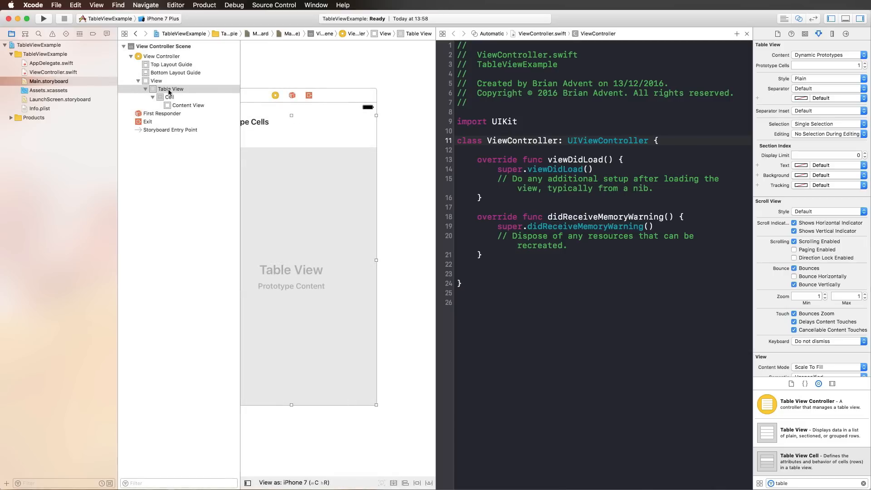
{"action": "left_click", "coordinate": [171, 89]}
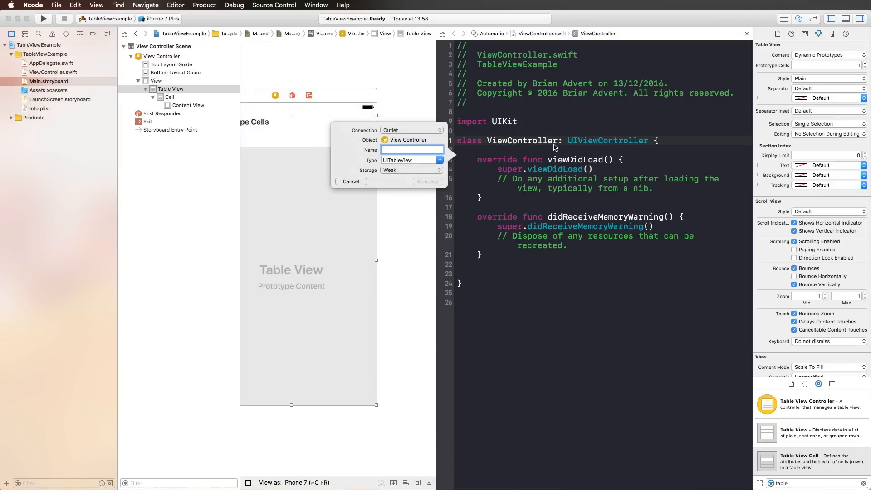
{"action": "type", "text": "tableView"}
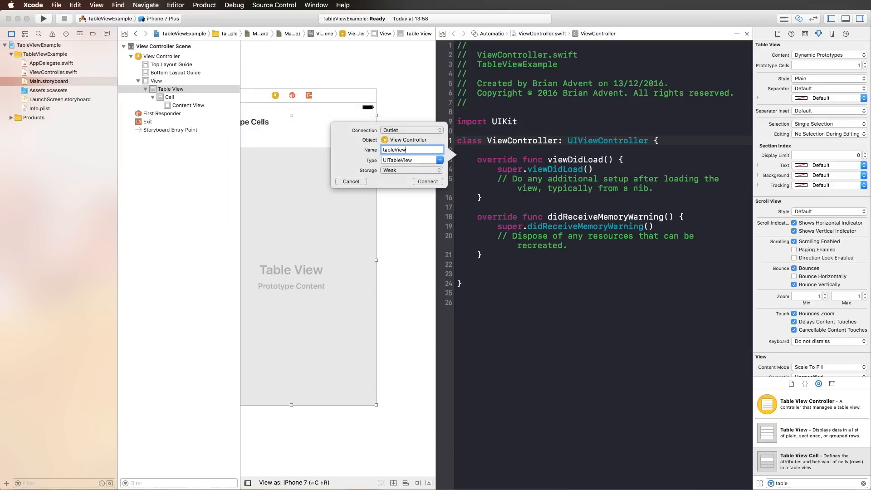
{"action": "left_click", "coordinate": [427, 181]}
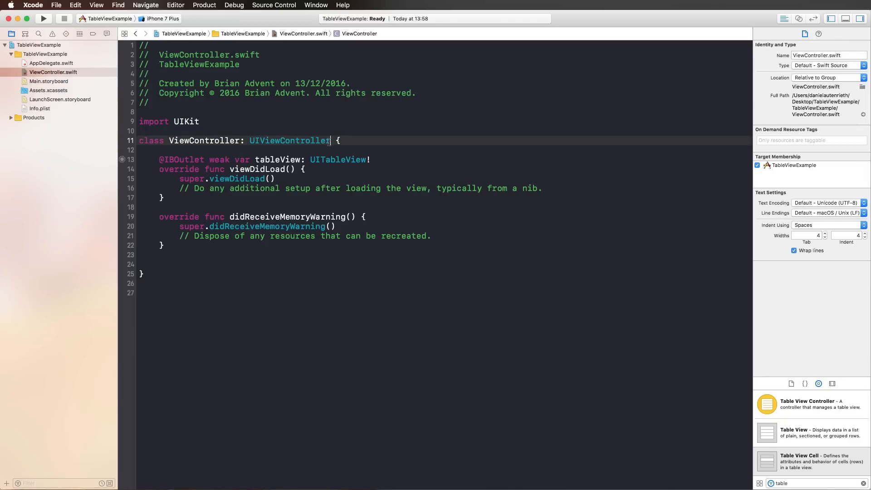
Step: Append UITableViewDelegate and UITableViewDataSource to the ViewController class declaration
{"action": "type", "text": ", U"}
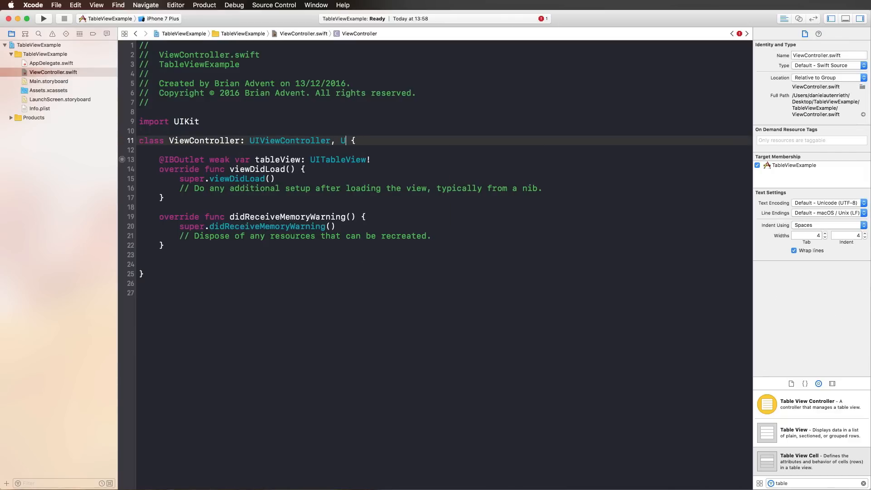
{"action": "type", "text": "ITableViewDelegate, UITa"}
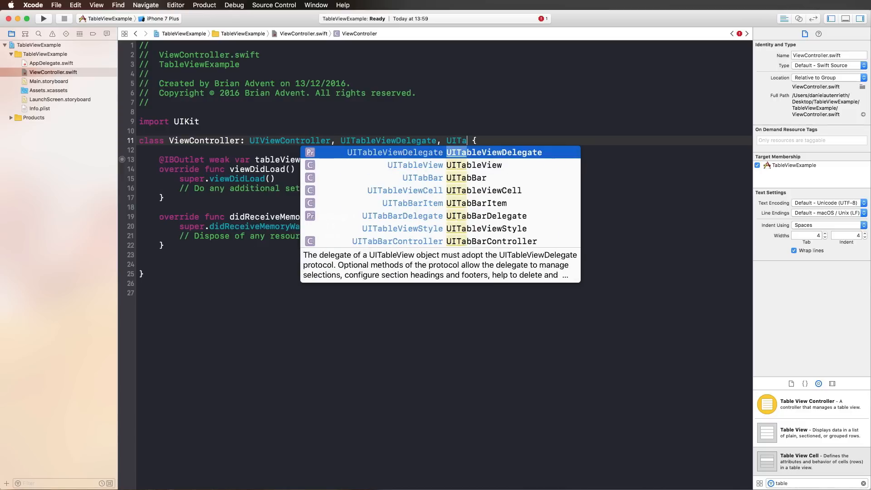
{"action": "left_click", "coordinate": [440, 203]}
{"action": "type", "text": "bBa"}
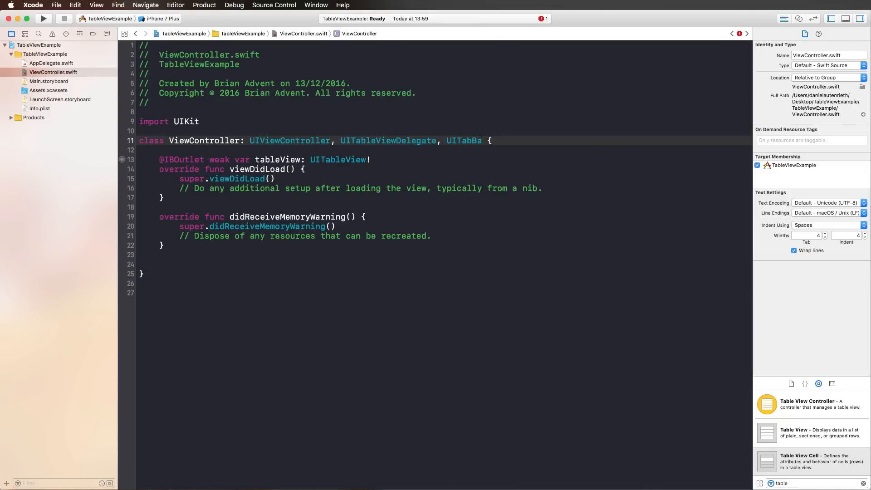
{"action": "type", "text": "UITableViw"}
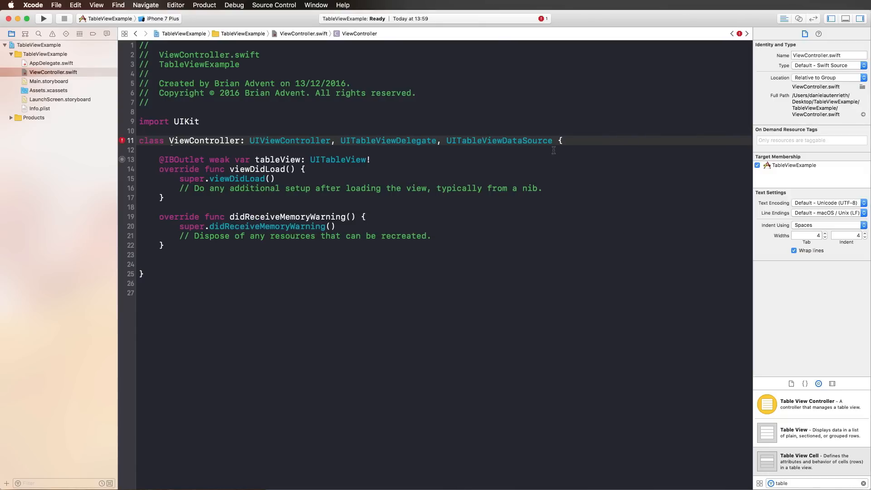
{"action": "mouse_move", "coordinate": [352, 169]}
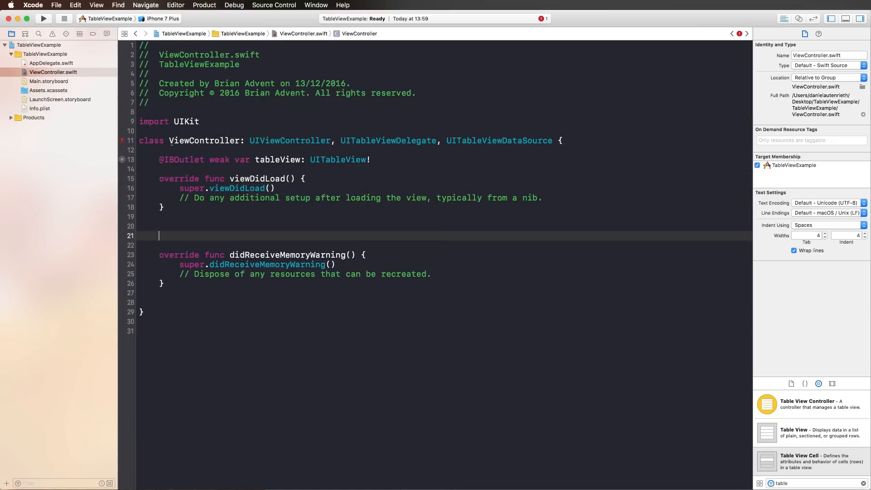
Step: Return 1 from numberOfSections and 10 from numberOfRowsInSection
{"action": "type", "text": "numberOfSections(in tableView: UITableView) -> Int {"}
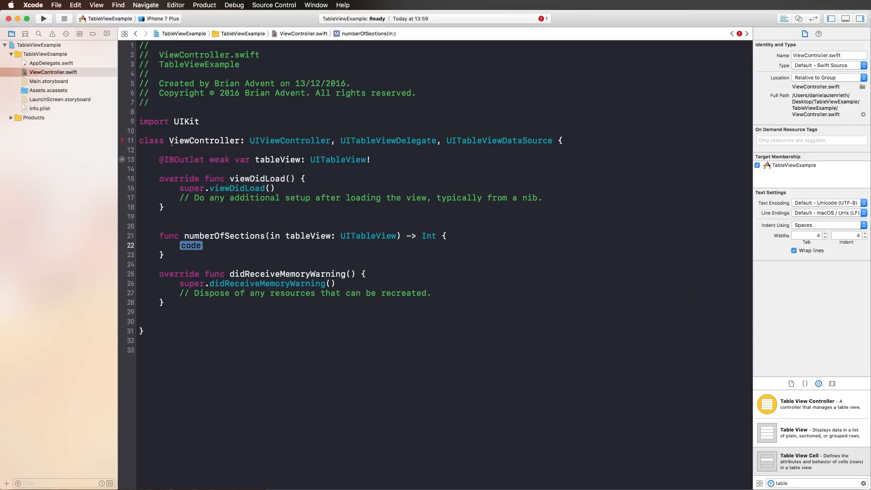
{"action": "type", "text": "return"}
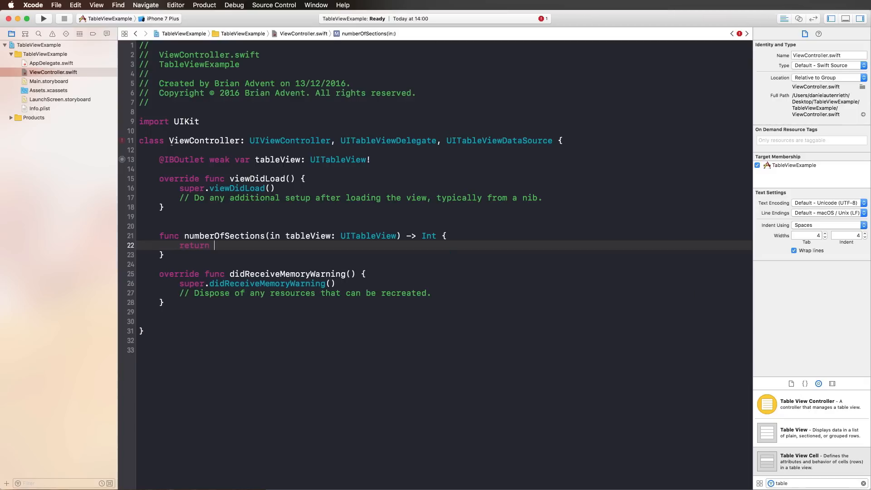
{"action": "type", "text": "1"}
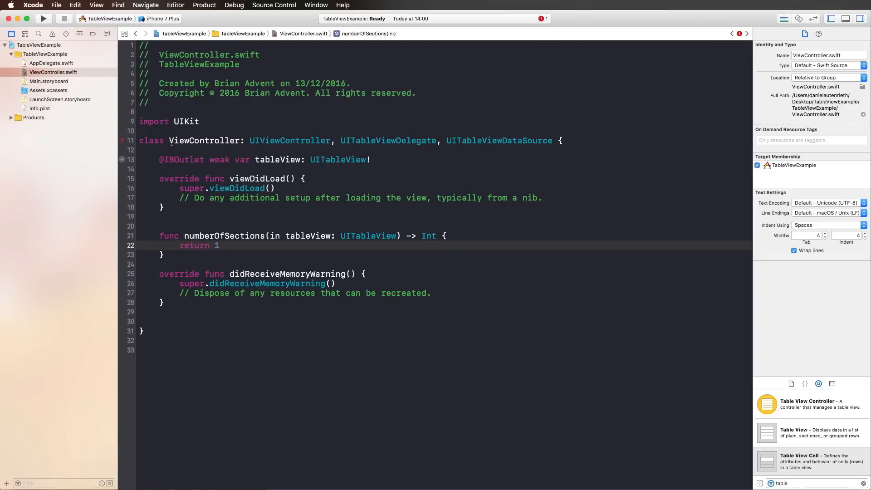
{"action": "left_click", "coordinate": [221, 244]}
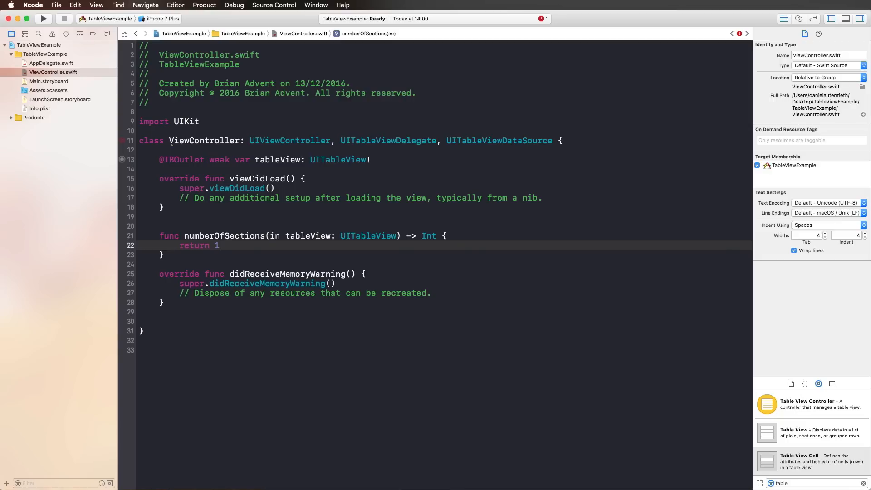
{"action": "type", "text": "numberOfRowsInSection section: Int) -> Int {"}
{"action": "type", "text": "re"}
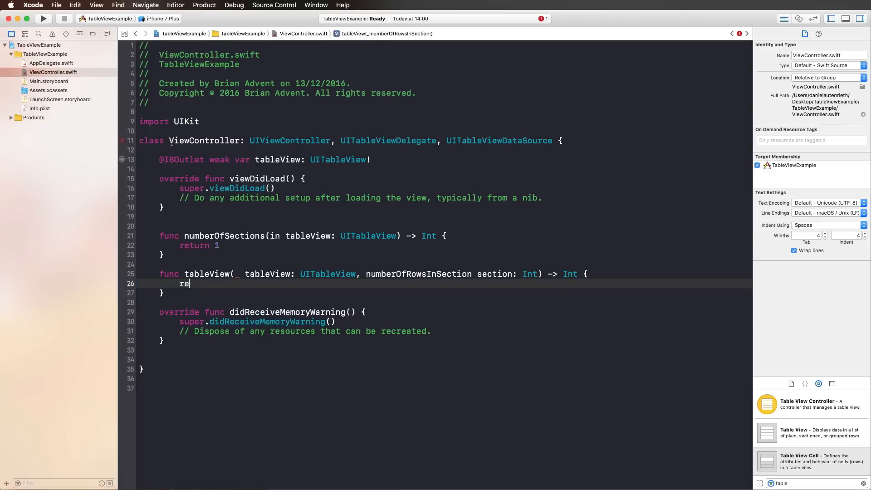
{"action": "type", "text": "turn 10"}
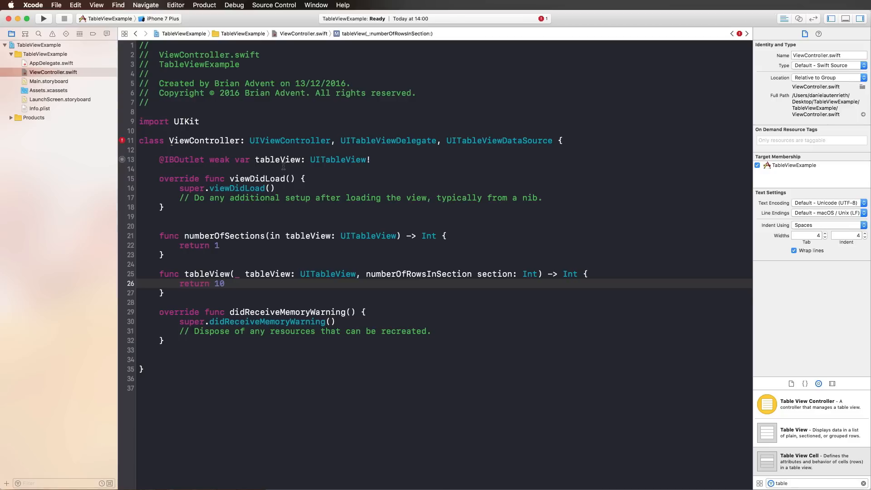
Step: Stub cellForRowAt and set tableView.delegate and tableView.dataSource to self in viewDidLoad
{"action": "type", "text": "cellForRowAt indexPath: IndexPath) -> UITableViewCell {"}
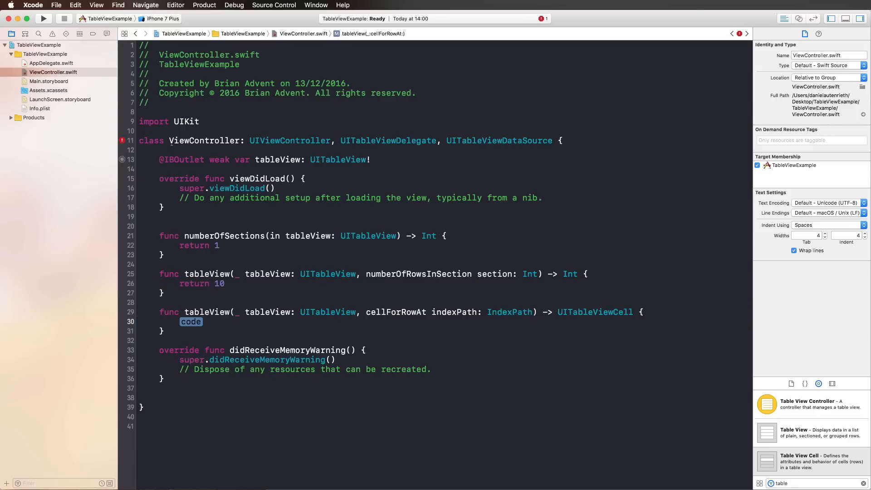
{"action": "key", "text": "Delete"}
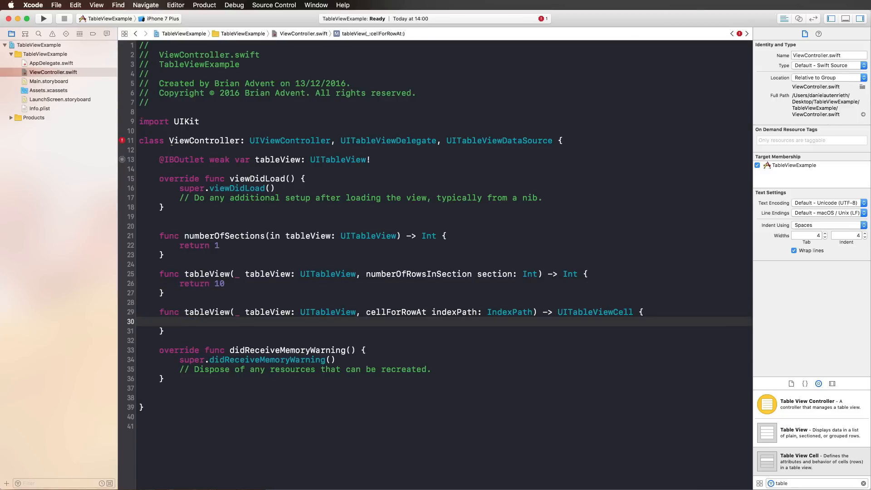
{"action": "left_click", "coordinate": [177, 321]}
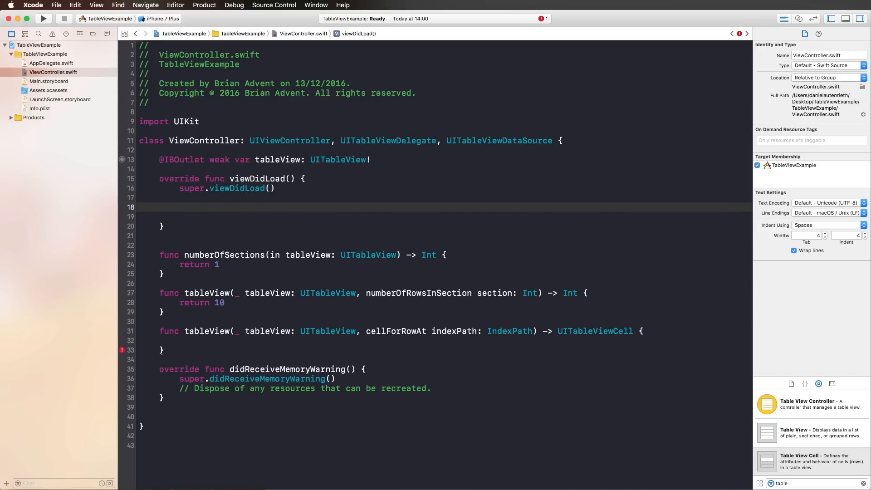
{"action": "type", "text": "tableView"}
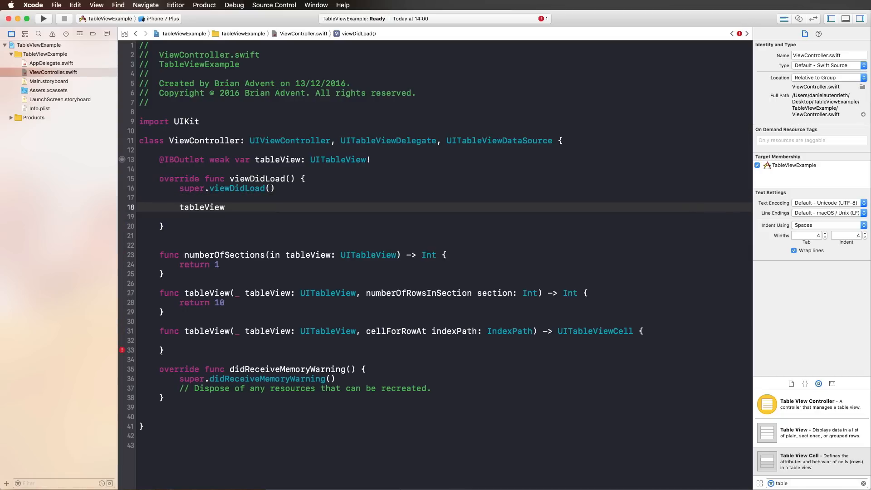
{"action": "type", "text": ".delegate = self"}
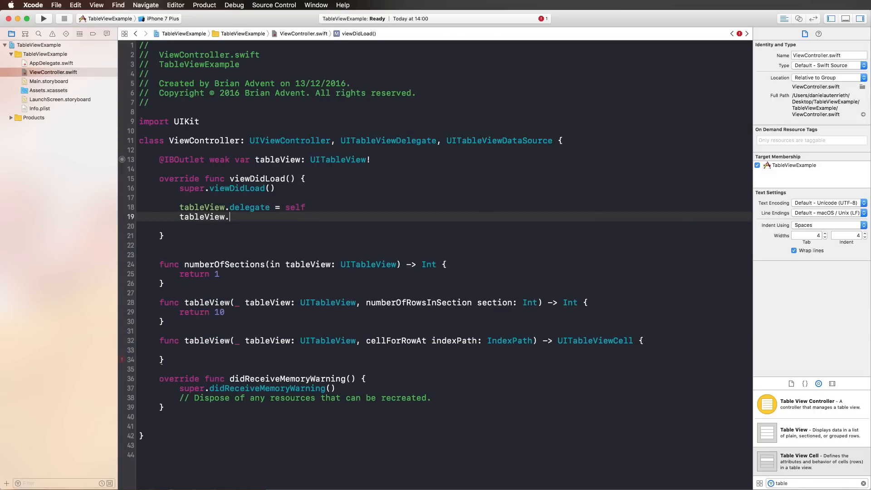
{"action": "type", "text": "dataSource = self"}
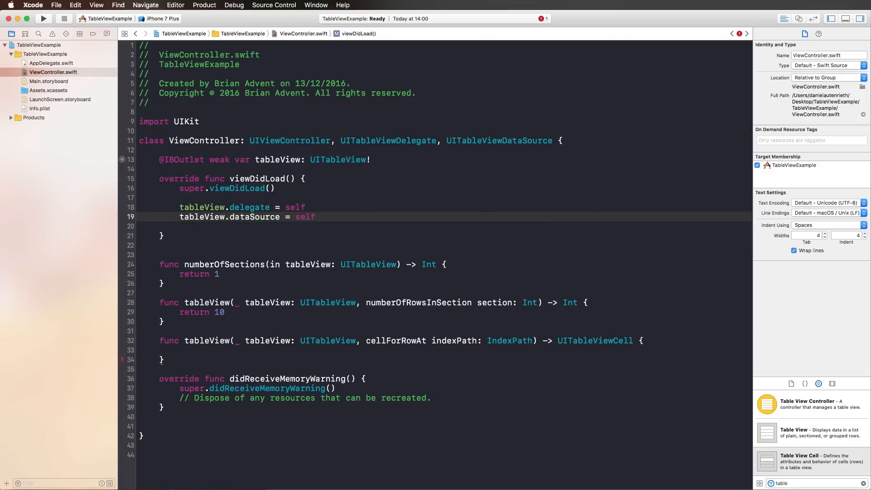
{"action": "left_click", "coordinate": [316, 217]}
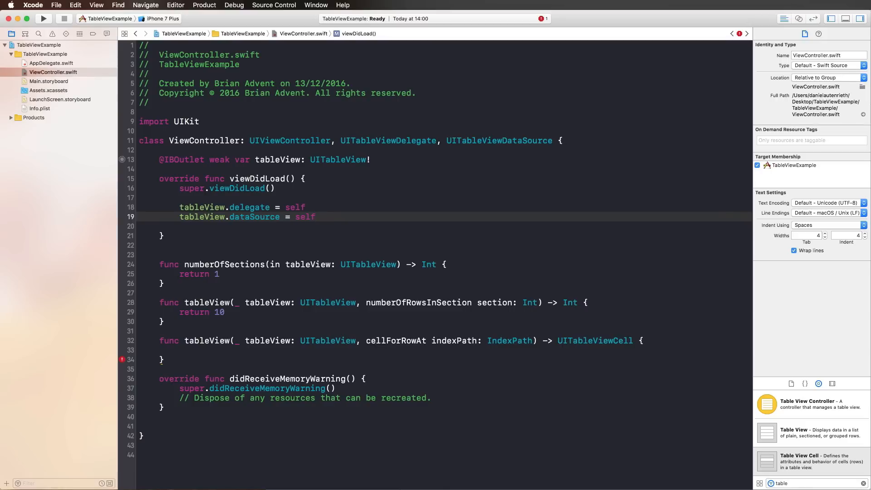
{"action": "left_click", "coordinate": [315, 216]}
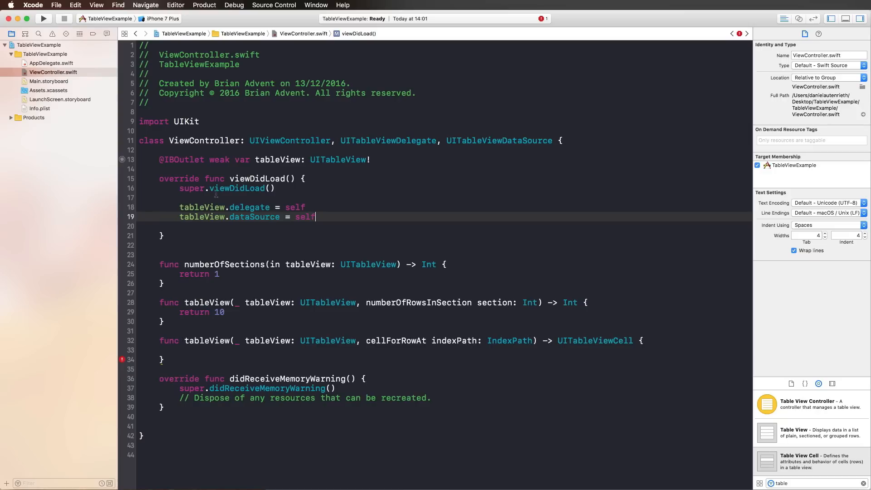
{"action": "mouse_move", "coordinate": [495, 117]}
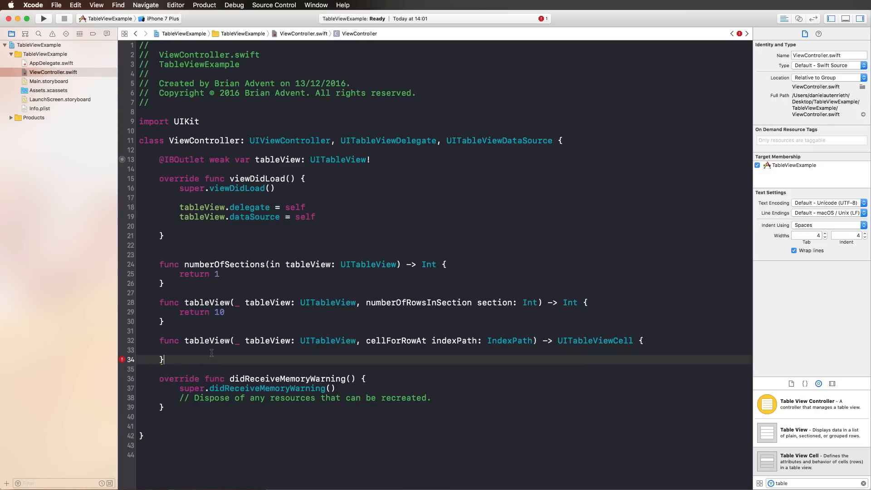
Step: Add an empty tableView didSelectRowAt function below cellForRowAt
{"action": "key", "text": "Return"}
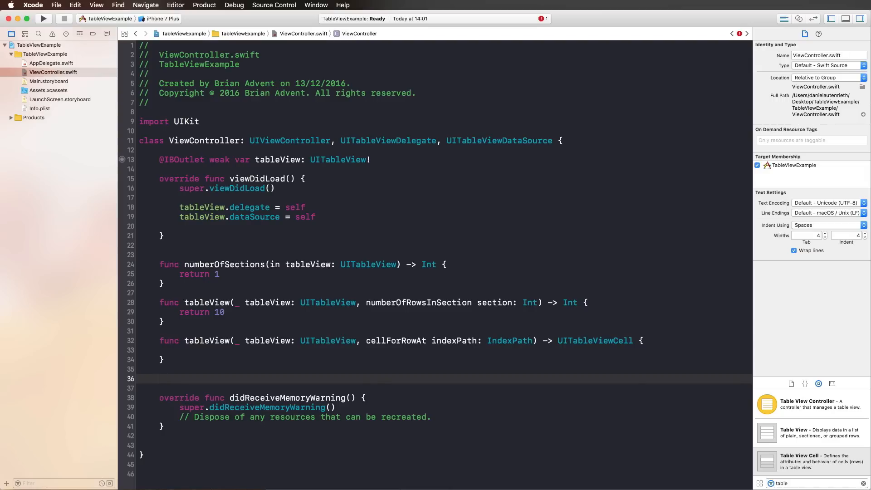
{"action": "type", "text": "tablew"}
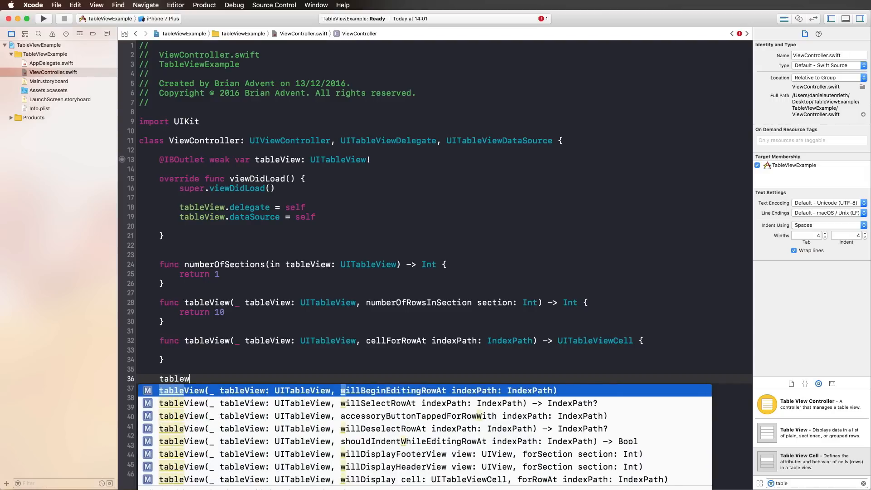
{"action": "type", "text": "id"}
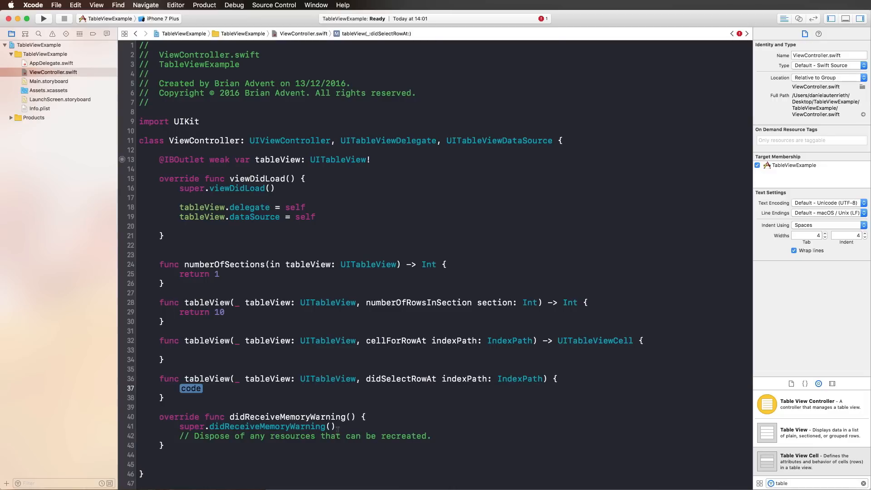
{"action": "left_click", "coordinate": [215, 388]}
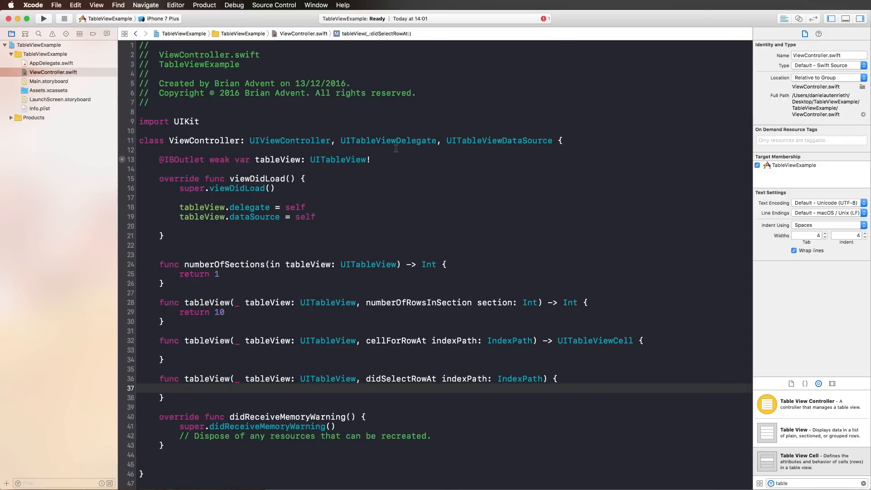
{"action": "left_click", "coordinate": [43, 18]}
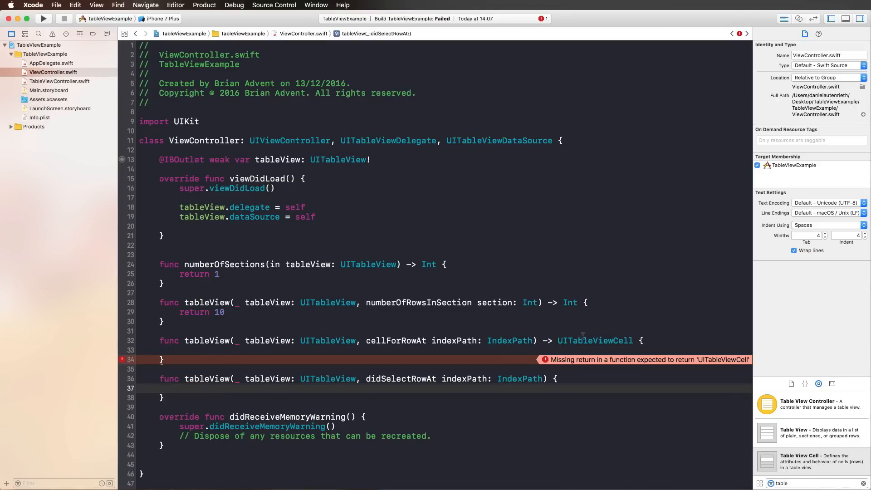
{"action": "mouse_move", "coordinate": [593, 360]}
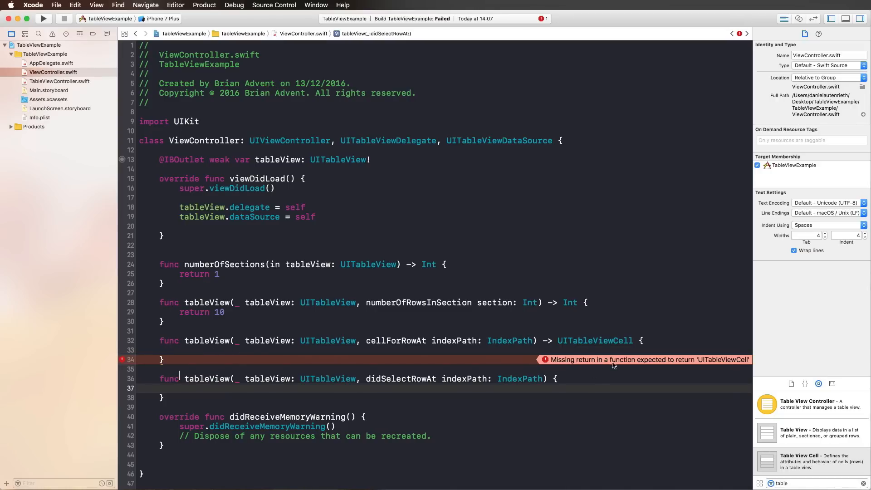
{"action": "mouse_move", "coordinate": [581, 333]}
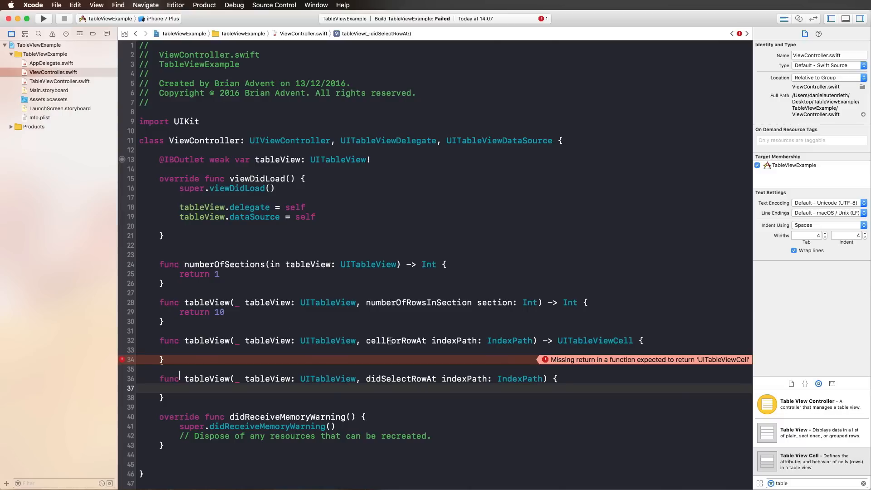
Step: Place the cursor inside the cellForRowAt body flagged with the missing return error
{"action": "double_click", "coordinate": [395, 340]}
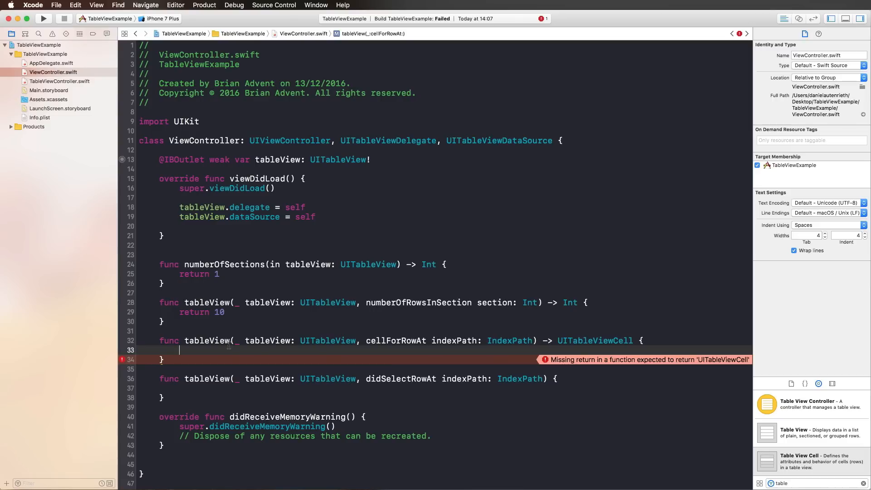
Step: Dequeue a reusable cell with identifier "Cell" in cellForRowAt
{"action": "type", "text": "let cell = tableView.dequeueReusableCell(withIdentifier: \"reuseIdentifier\", for: indexPath)"}
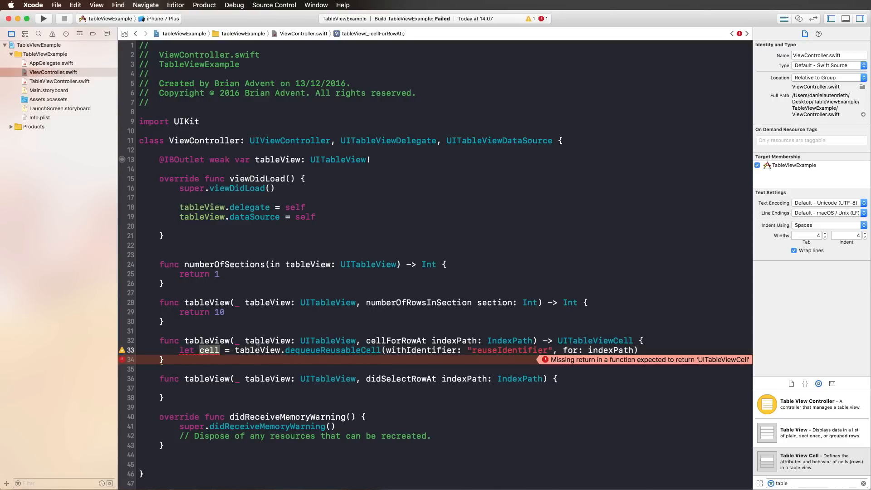
{"action": "double_click", "coordinate": [332, 349]}
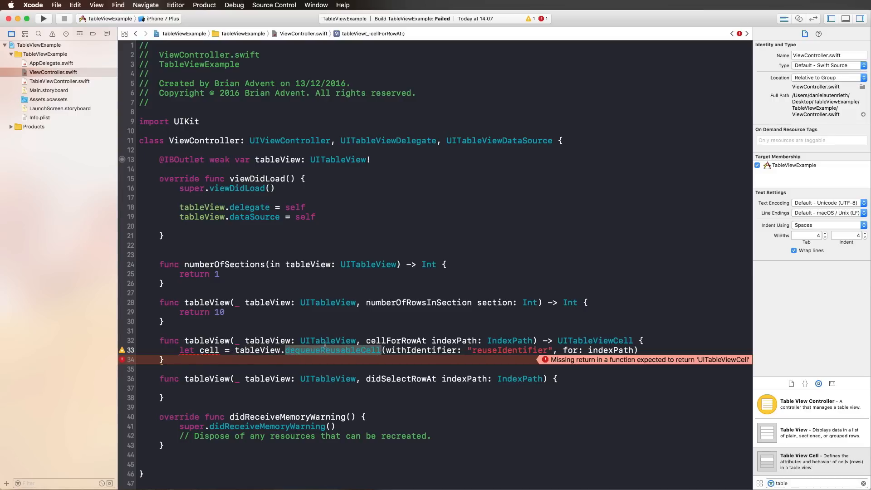
{"action": "type", "text": "CELL"}
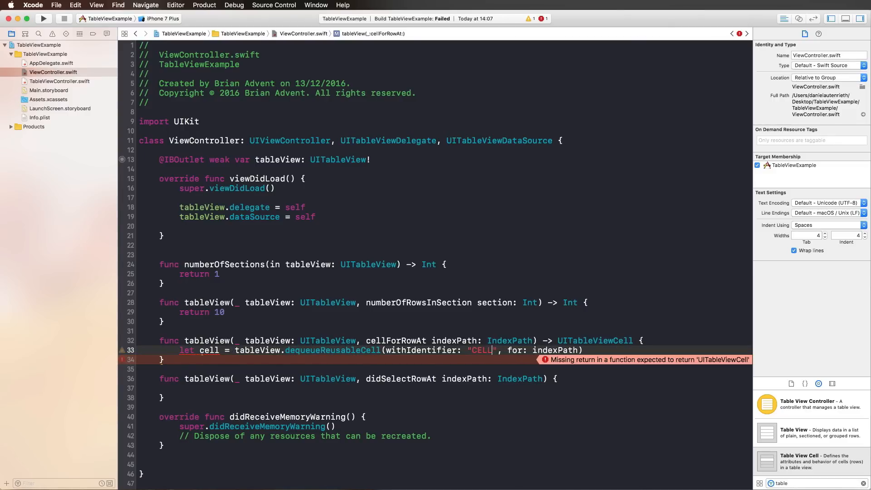
{"action": "type", "text": "Cell"}
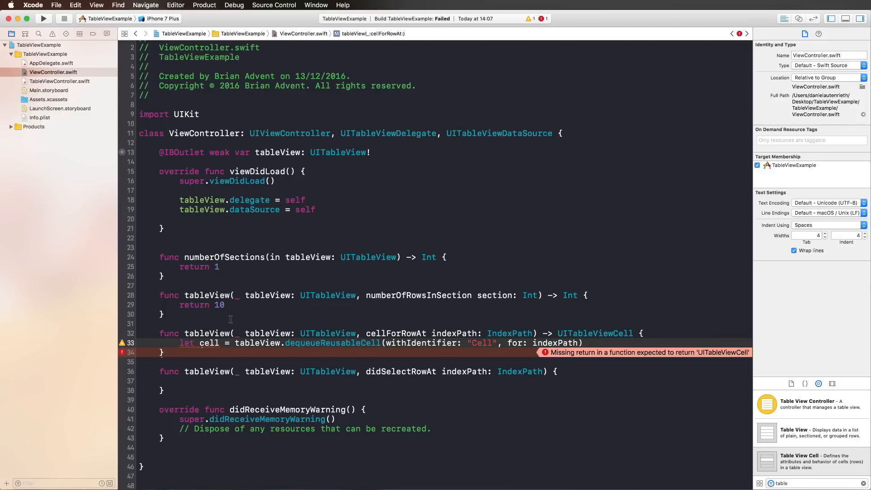
Step: Set the cell's textLabel to "Hello World!" and return cell
{"action": "type", "text": "cell.textLabel?.text"}
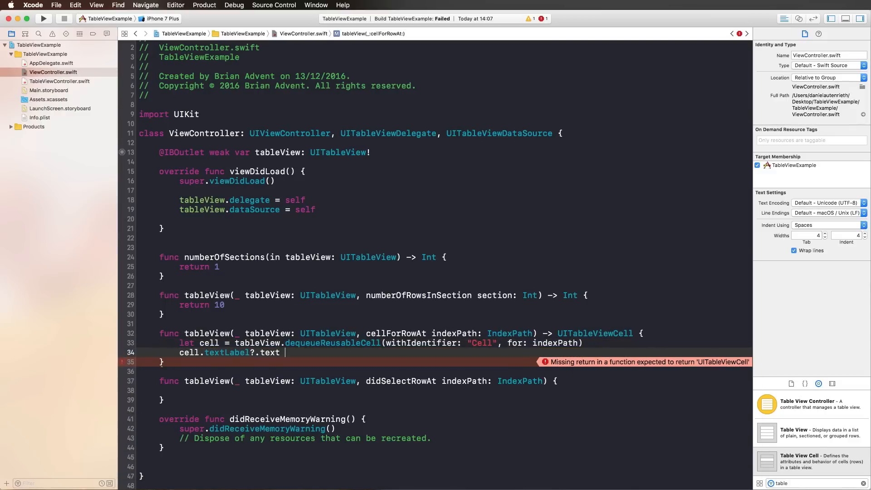
{"action": "type", "text": "= \"Hel"}
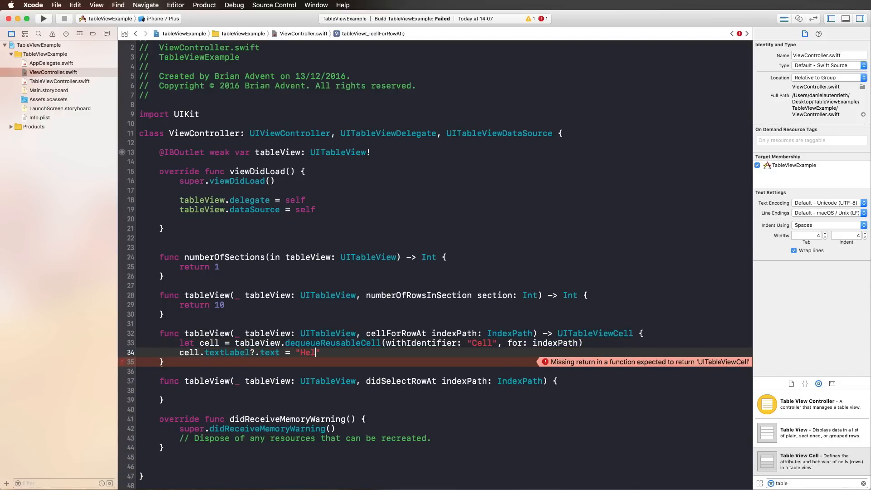
{"action": "type", "text": "lo World!"}
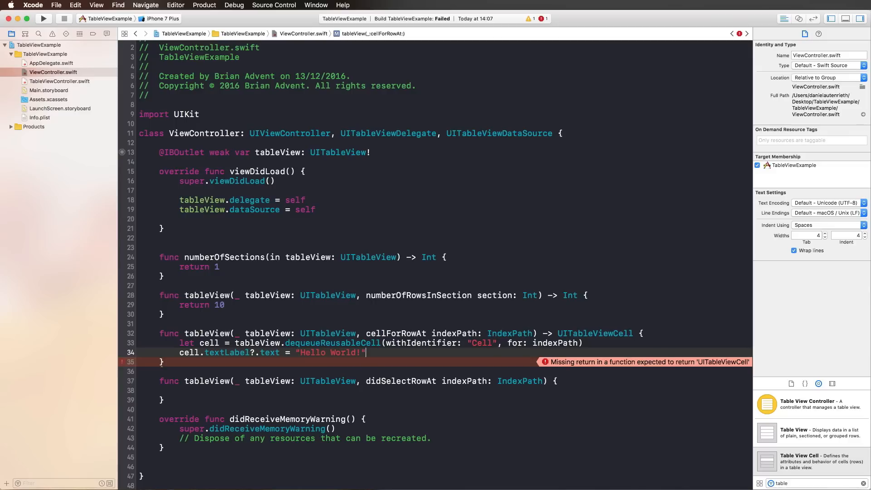
{"action": "type", "text": "return cell"}
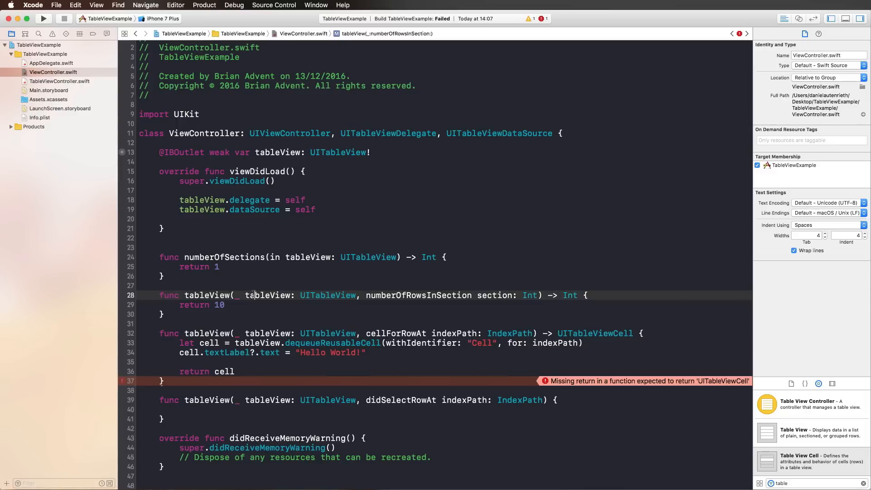
{"action": "double_click", "coordinate": [218, 304]}
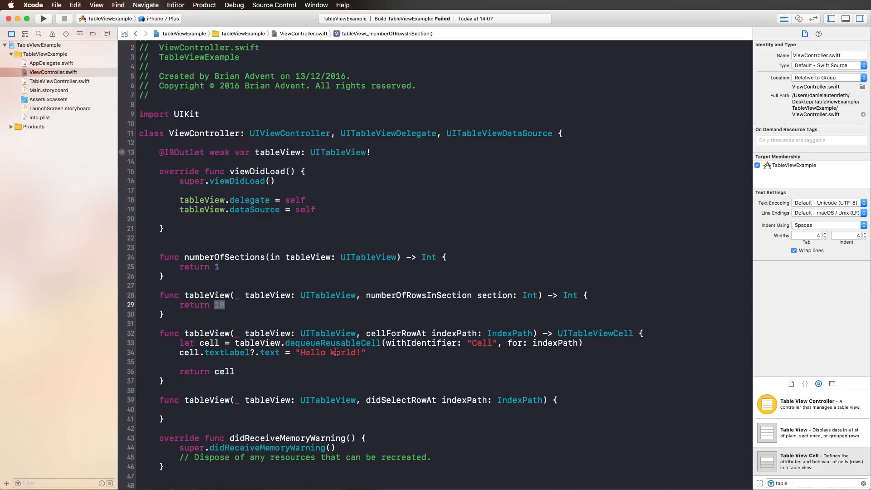
Step: Run the app on the iPhone 7 simulator, showing ten 'Hello World!' rows
{"action": "left_click", "coordinate": [162, 18]}
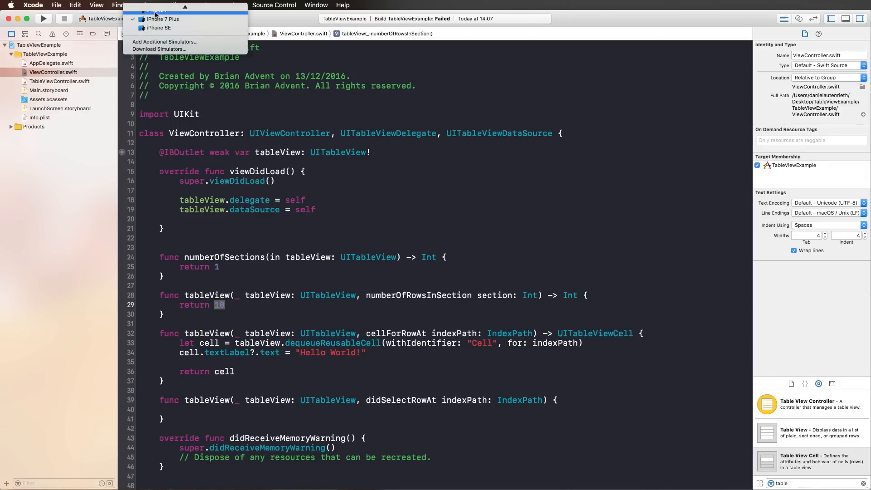
{"action": "left_click", "coordinate": [162, 11]}
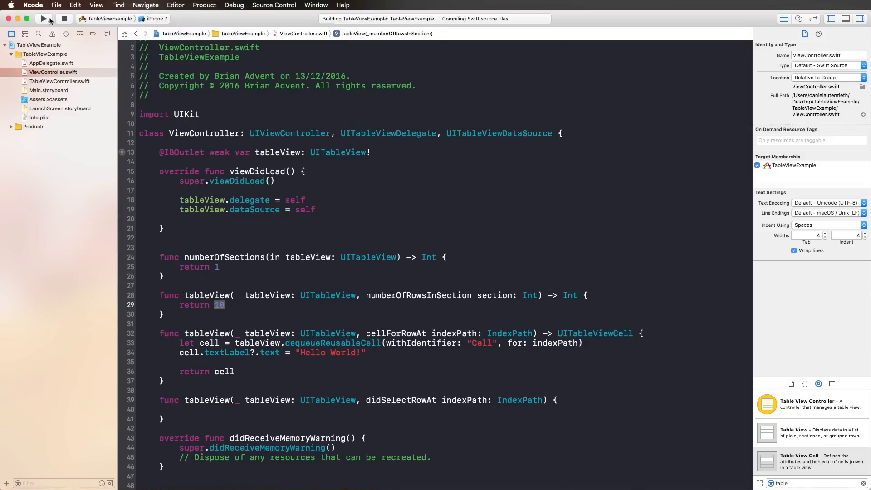
{"action": "left_click", "coordinate": [44, 18]}
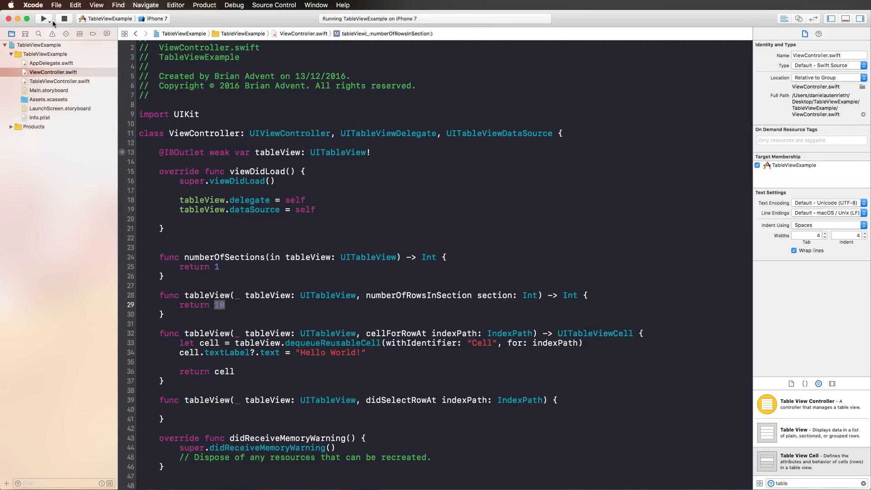
{"action": "left_click", "coordinate": [44, 18]}
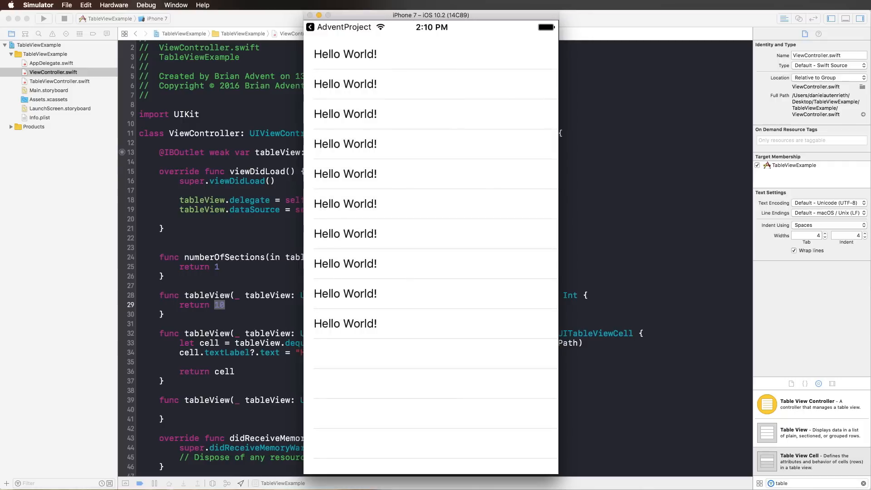
{"action": "mouse_move", "coordinate": [421, 179]}
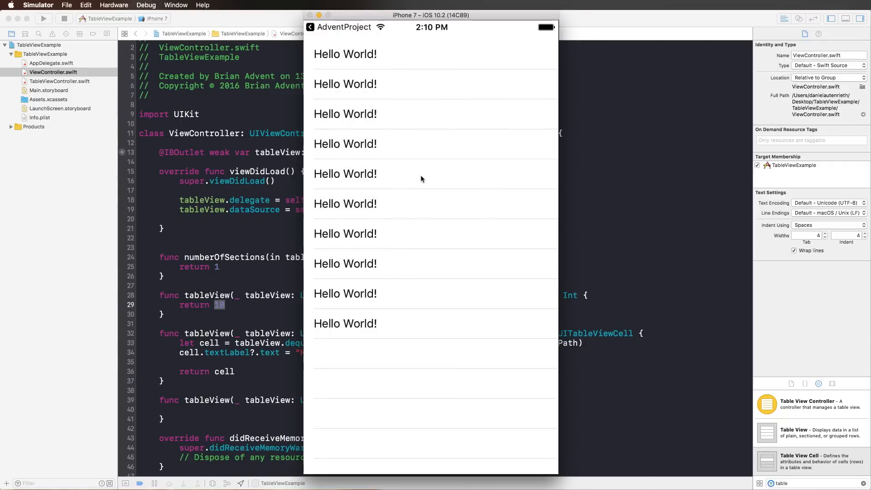
{"action": "mouse_move", "coordinate": [391, 100]}
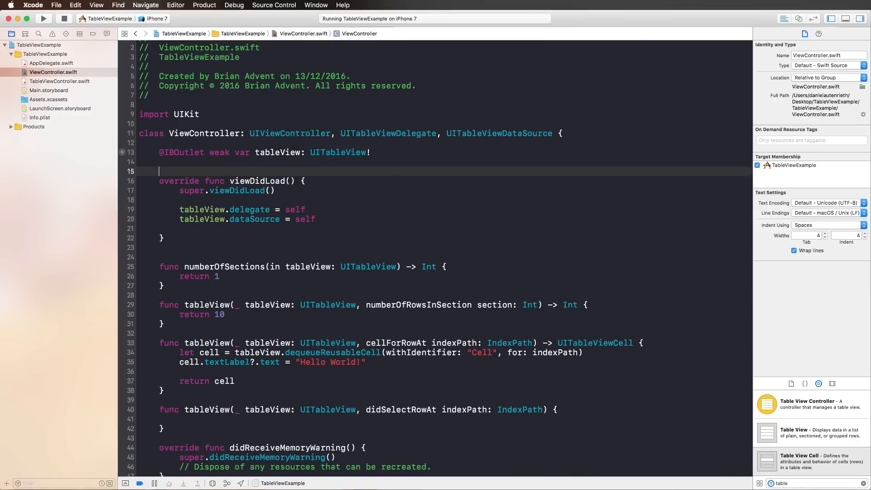
Step: Declare var data = ["Bread", "Salad", "Eggs", "Choclate"] in ViewController.swift
{"action": "type", "text": "var data = [\""}
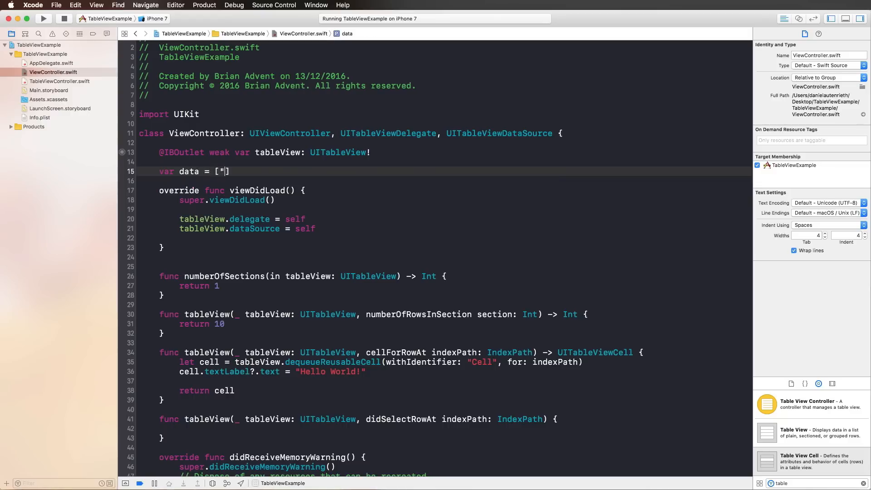
{"action": "type", "text": "Bread\""}
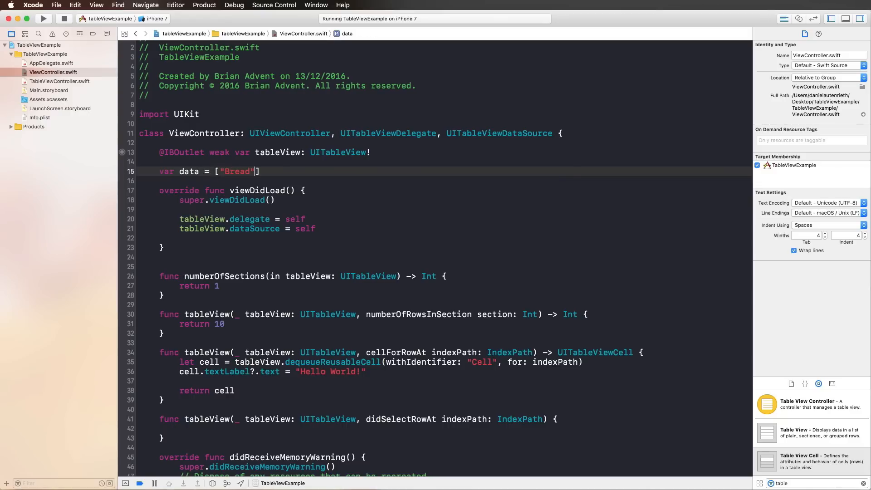
{"action": "type", "text": ",\"Salad\""}
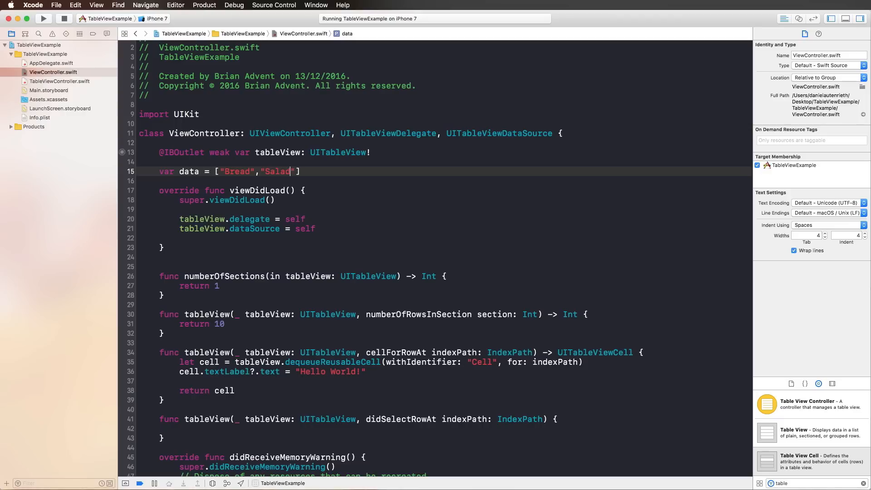
{"action": "type", "text": ",\"Eggs\""}
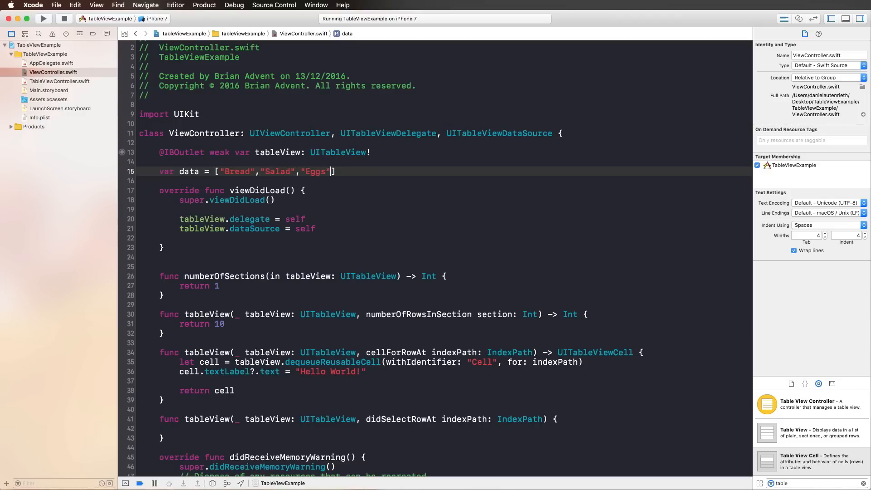
{"action": "type", "text": ",\"Choc\""}
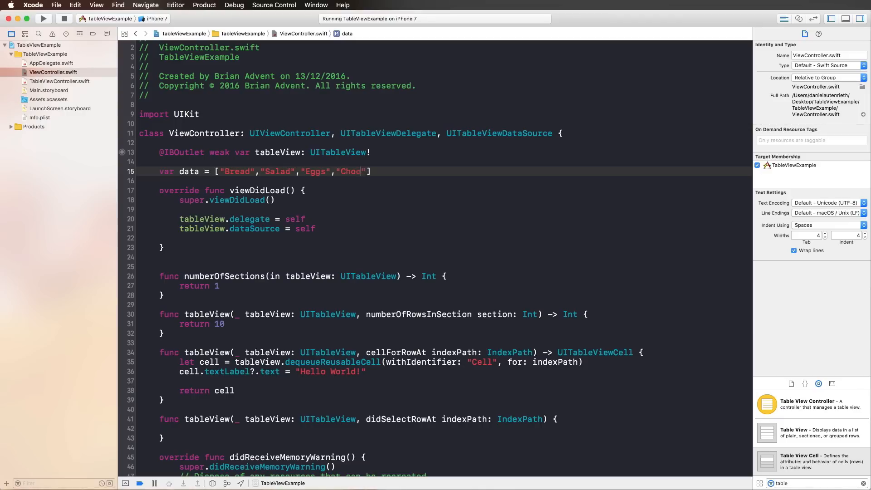
{"action": "type", "text": "late"}
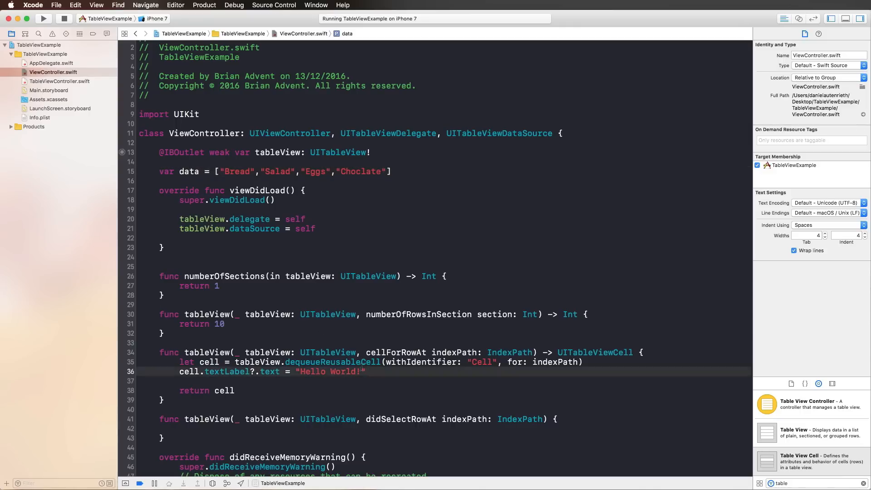
Step: Replace the cell's 'Hello World!' text with data[indexPath.row] and rerun the app
{"action": "key", "text": "delete"}
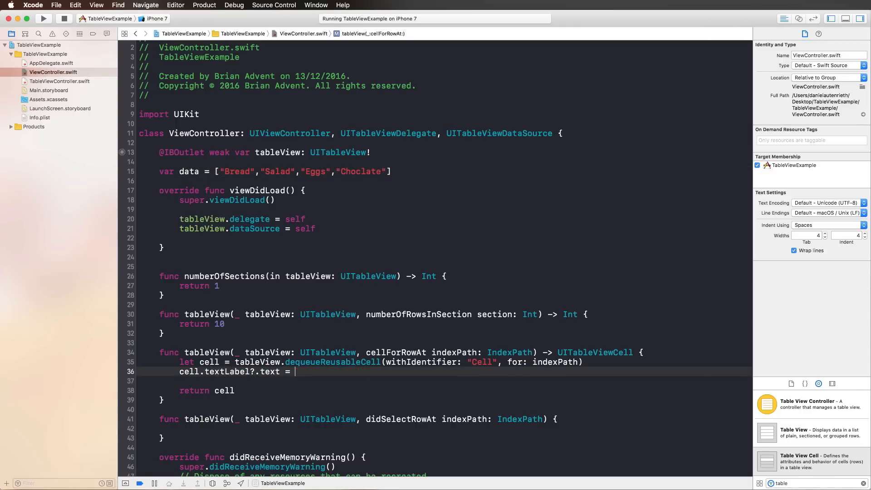
{"action": "type", "text": "data[]"}
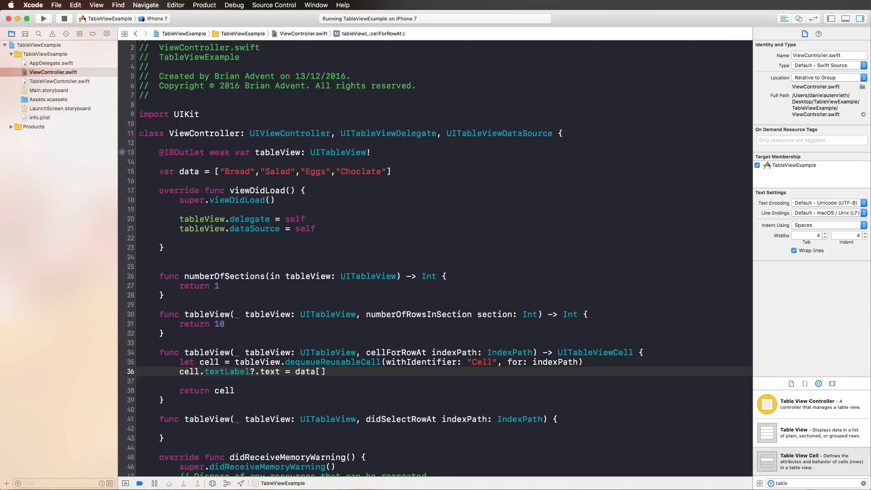
{"action": "type", "text": "indexPath.r"}
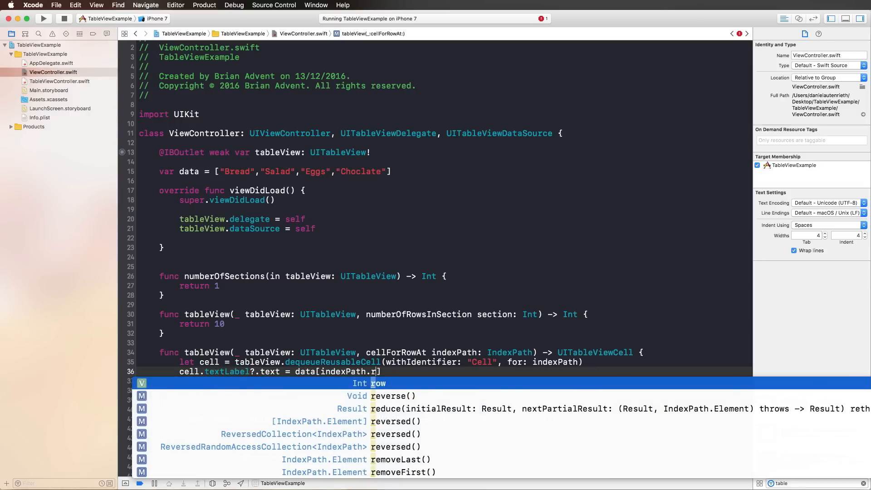
{"action": "left_click", "coordinate": [377, 383]}
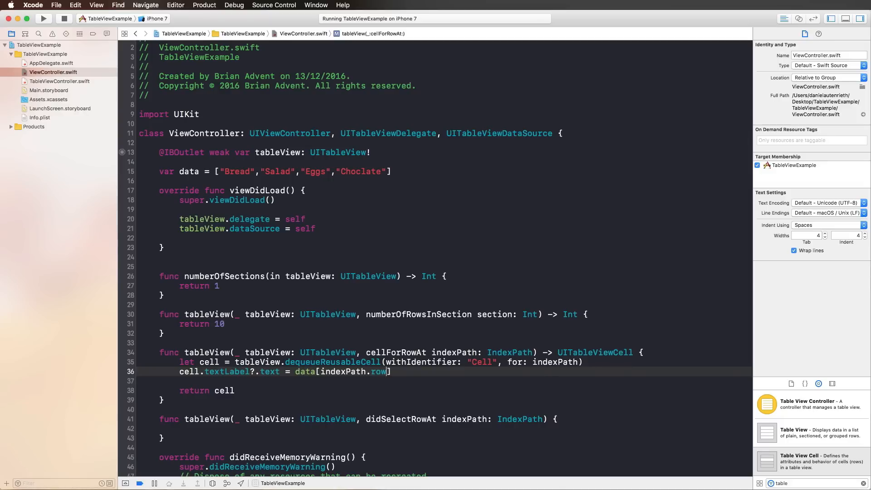
{"action": "left_click", "coordinate": [43, 18]}
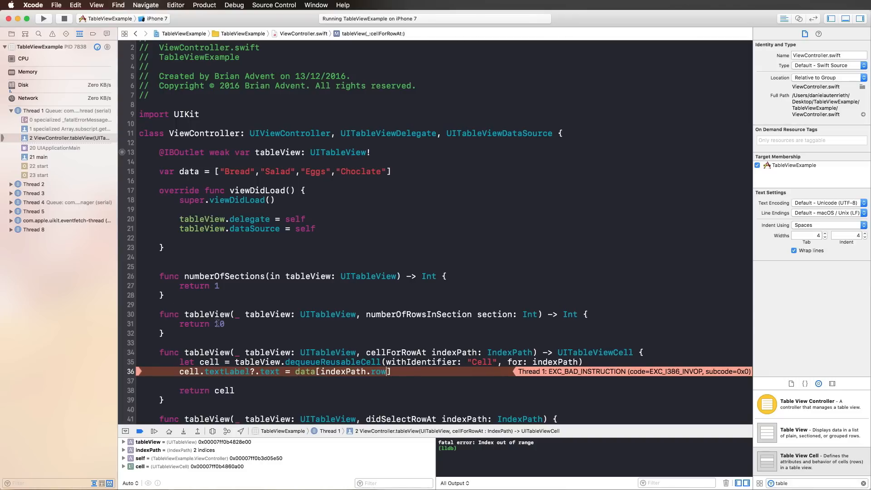
Step: Change the row count from return 10 to return data.count and rebuild
{"action": "left_click", "coordinate": [217, 324]}
{"action": "type", "text": "data.count"}
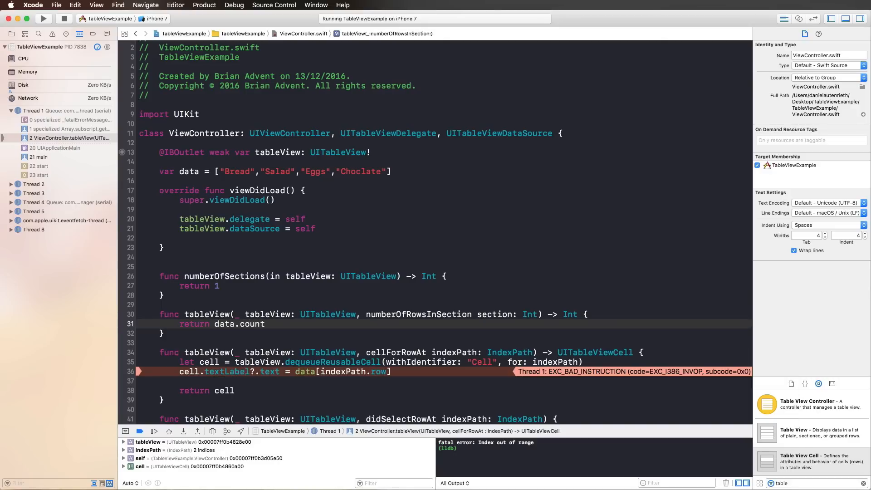
{"action": "left_click", "coordinate": [265, 324]}
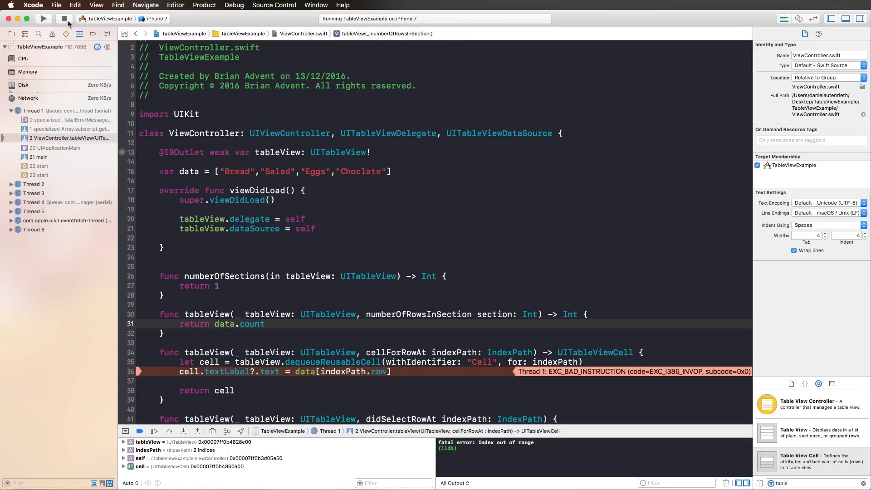
{"action": "left_click", "coordinate": [64, 18]}
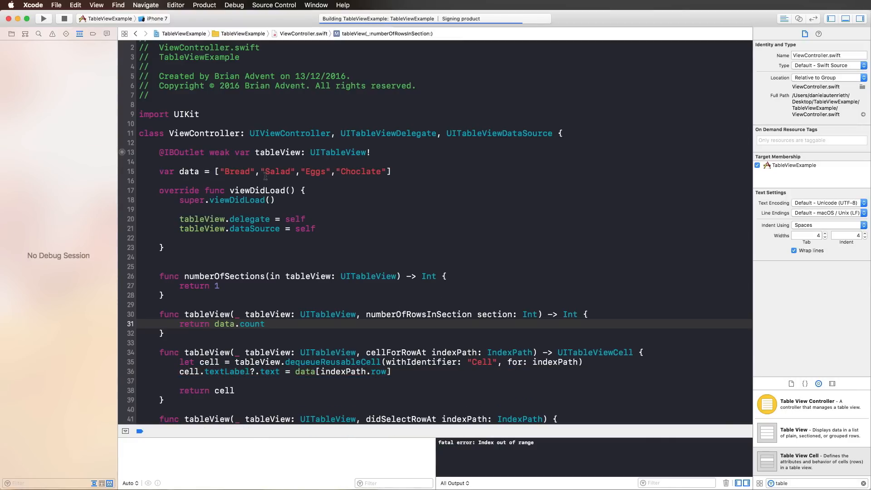
Step: Check the relaunched app lists Bread, Salad, Eggs and Choclate
{"action": "left_click", "coordinate": [44, 18]}
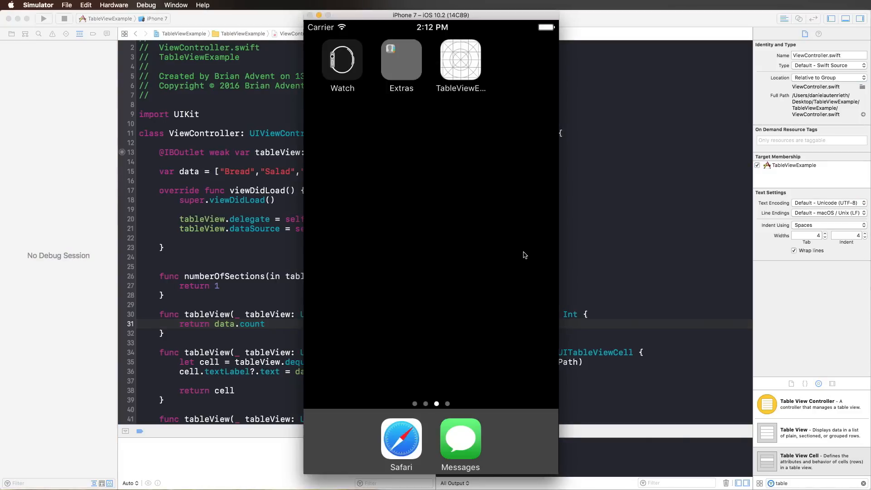
{"action": "left_click", "coordinate": [460, 60]}
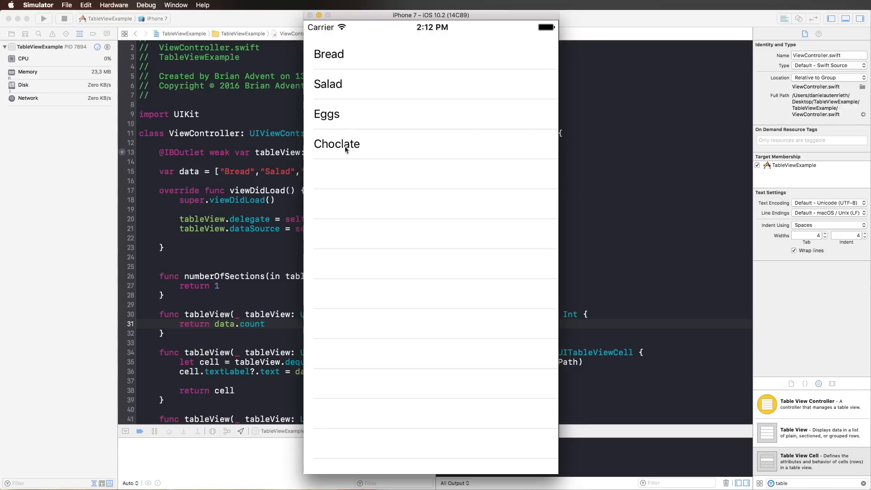
{"action": "mouse_move", "coordinate": [344, 114]}
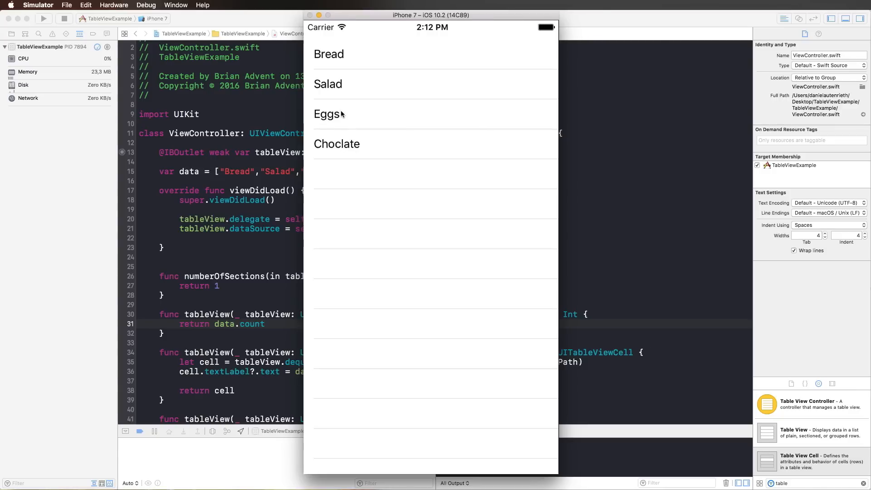
{"action": "mouse_move", "coordinate": [302, 205]}
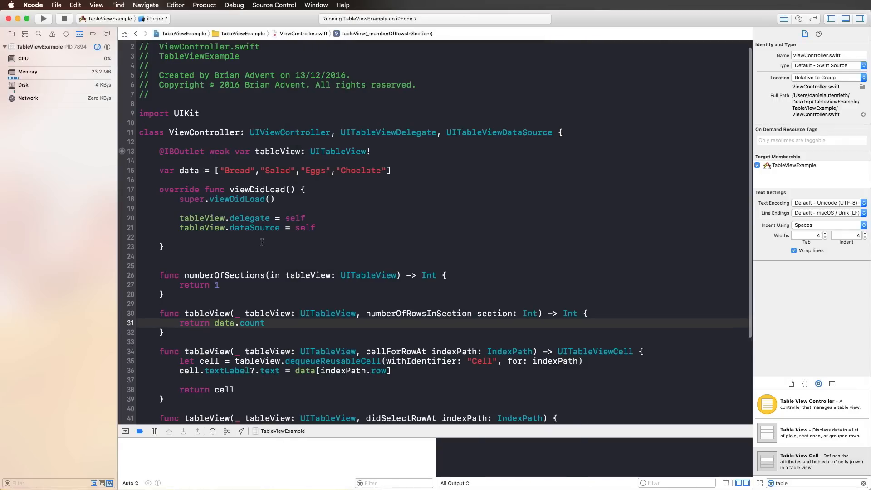
Step: In didSelectRowAt, add let selectedItem = data[indexPath.row]
{"action": "scroll", "scroll_direction": "down", "scroll_amount": 3}
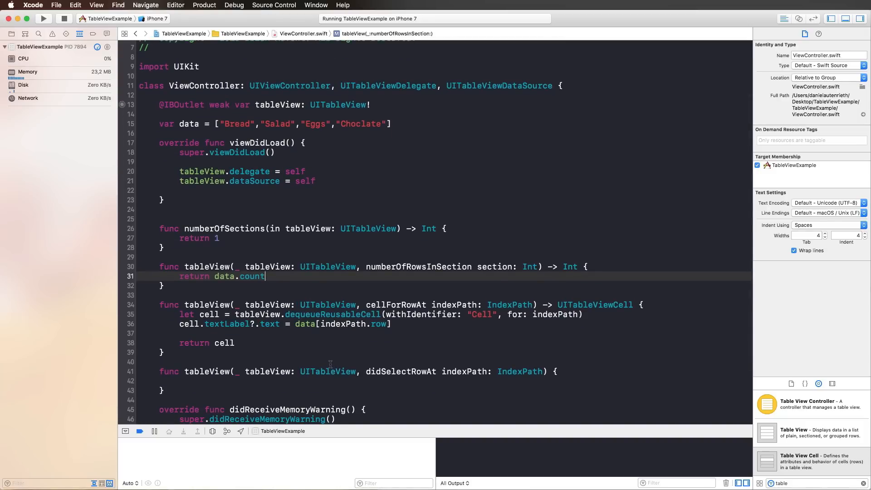
{"action": "scroll", "scroll_direction": "down", "scroll_amount": 3}
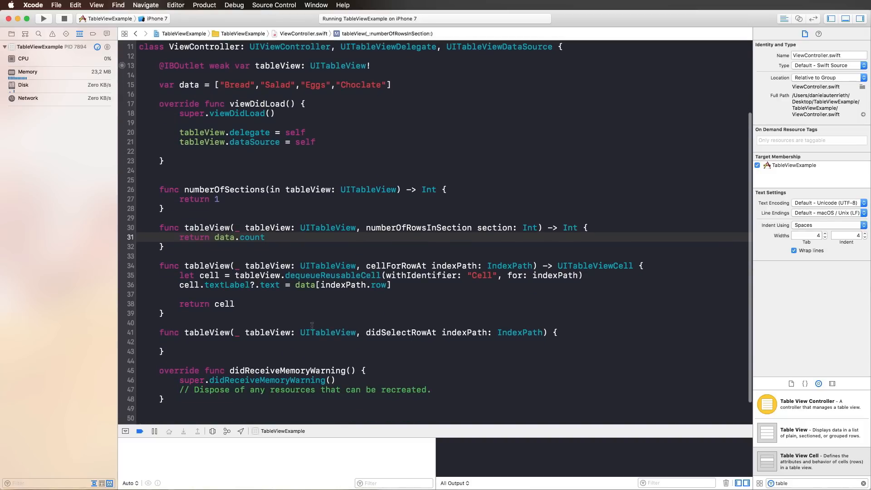
{"action": "double_click", "coordinate": [400, 332]}
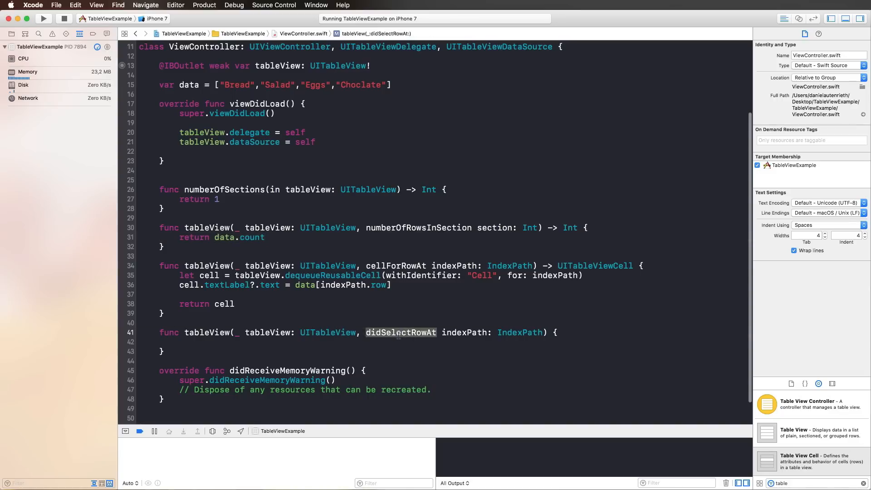
{"action": "left_click", "coordinate": [583, 332]}
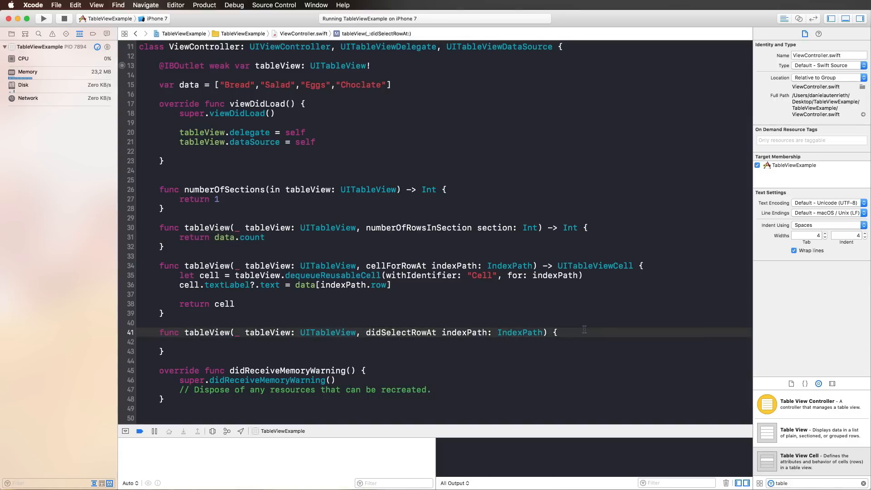
{"action": "type", "text": "let selectedItem ="}
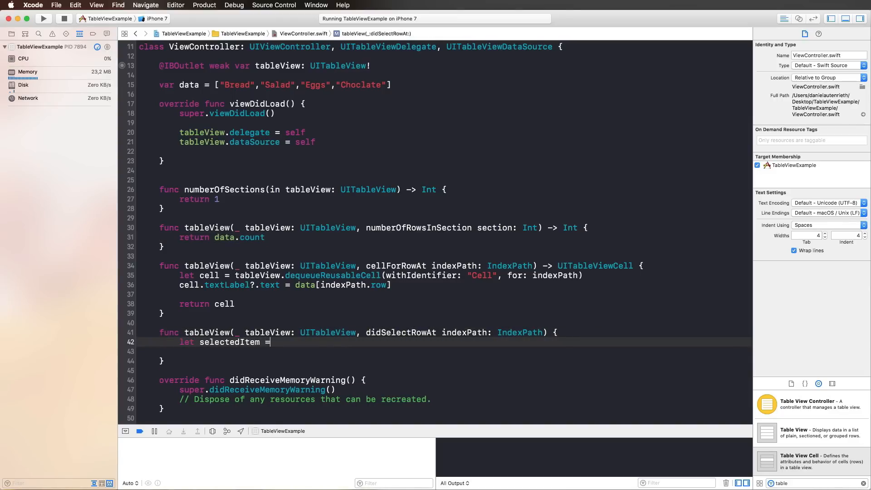
{"action": "type", "text": "data[\""}
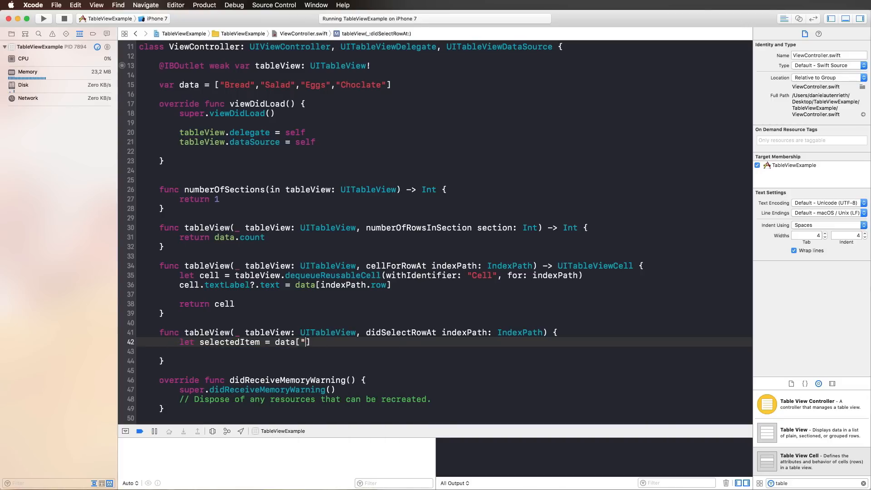
{"action": "key", "text": "backspace"}
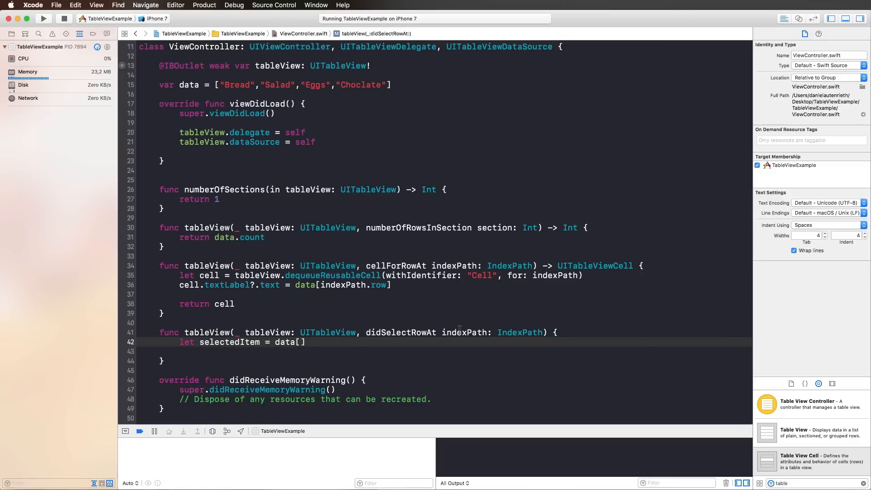
{"action": "type", "text": "indexPath.row"}
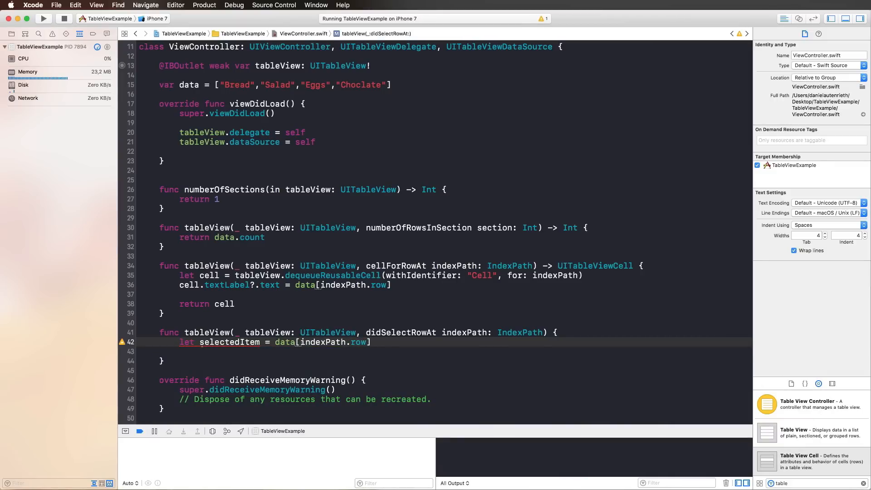
Step: Add a print("Item \(selectedItem)") line below it
{"action": "type", "text": "print(\"\")"}
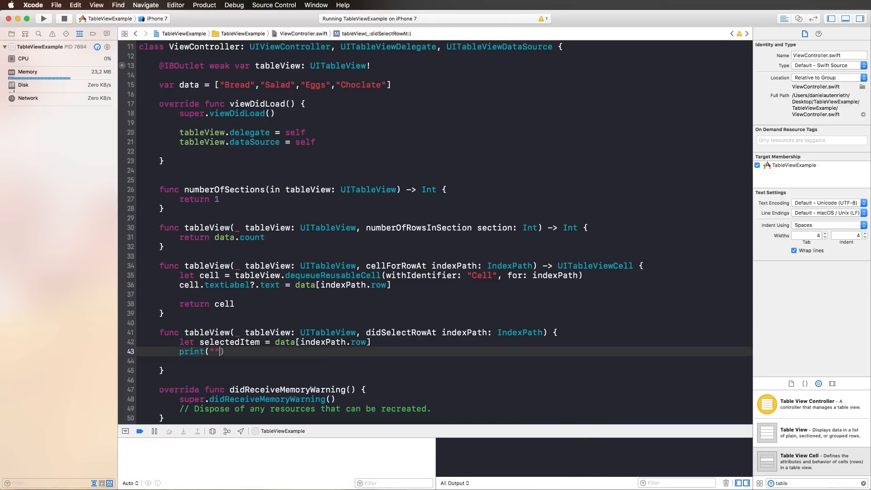
{"action": "type", "text": "Item"}
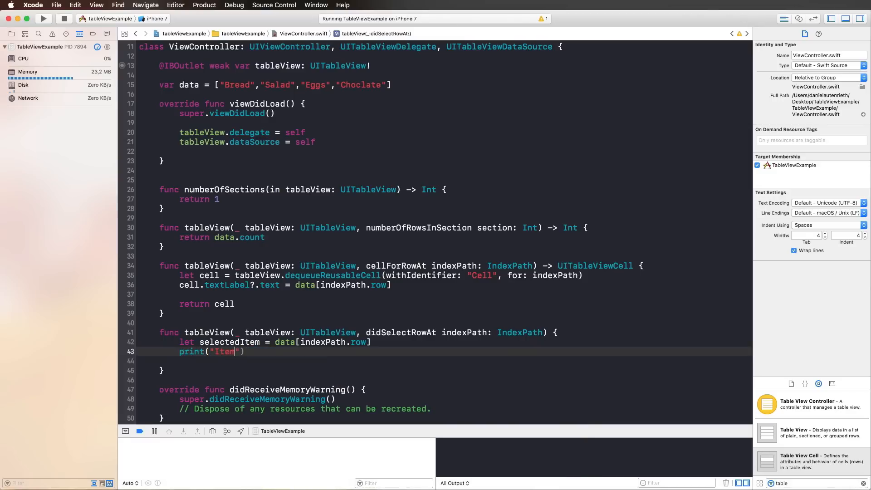
{"action": "type", "text": "\\(sel"}
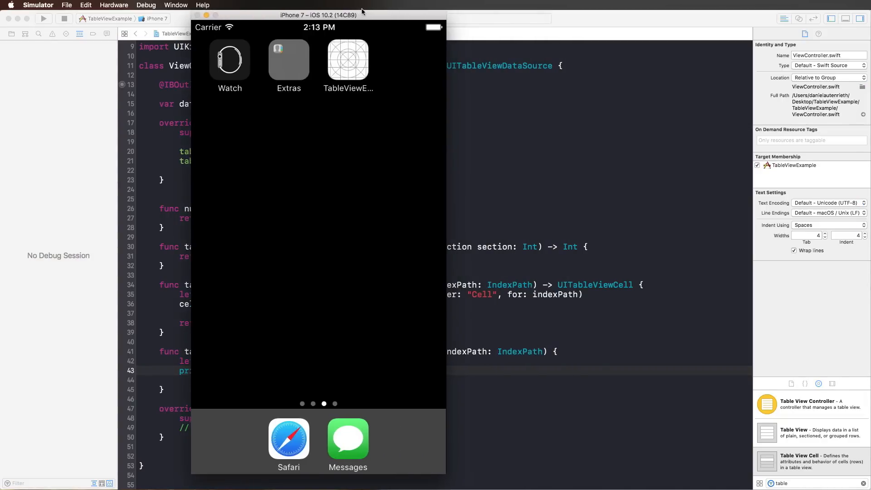
Step: Launch TableViewExample and tap the Bread, Salad and Eggs rows
{"action": "left_click", "coordinate": [348, 60]}
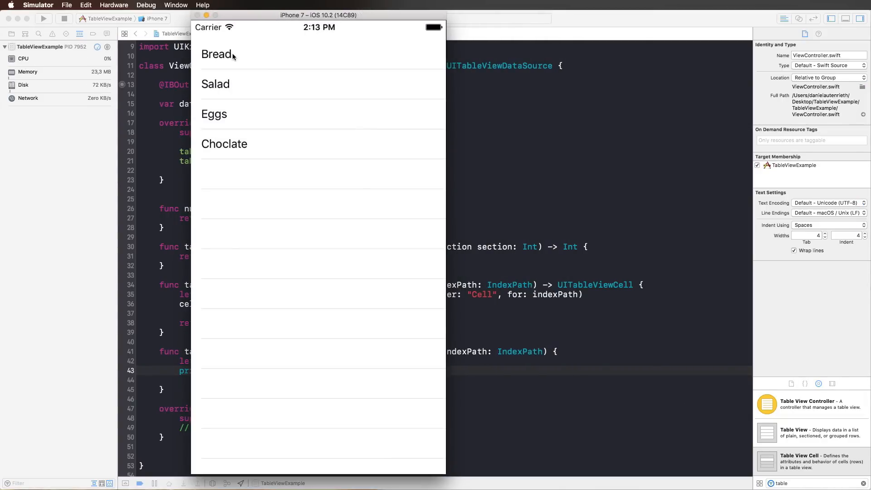
{"action": "left_click", "coordinate": [233, 54]}
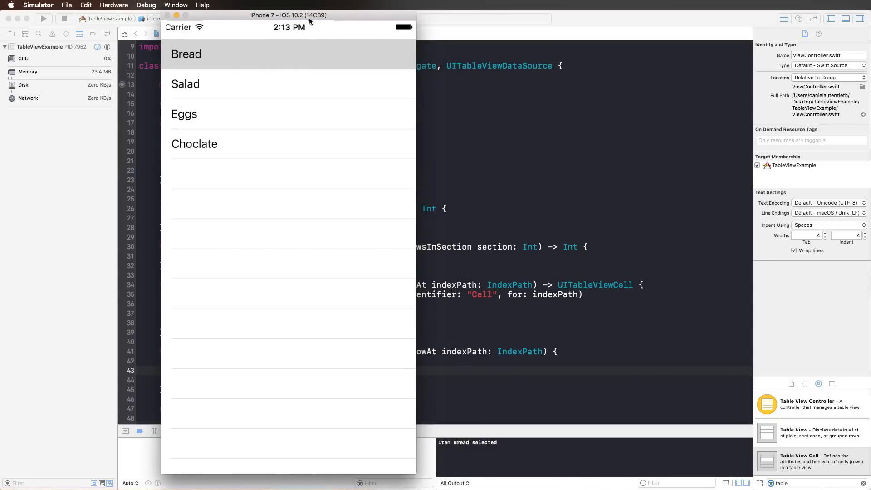
{"action": "left_click", "coordinate": [185, 84]}
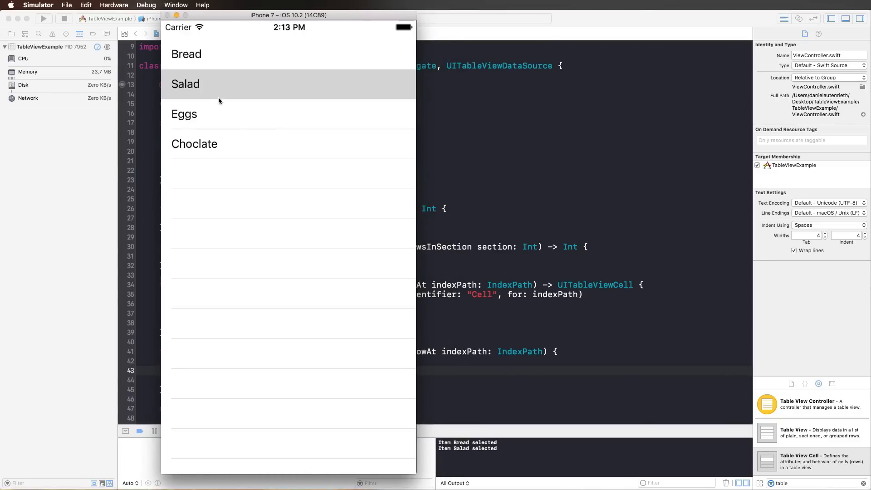
{"action": "left_click", "coordinate": [195, 143]}
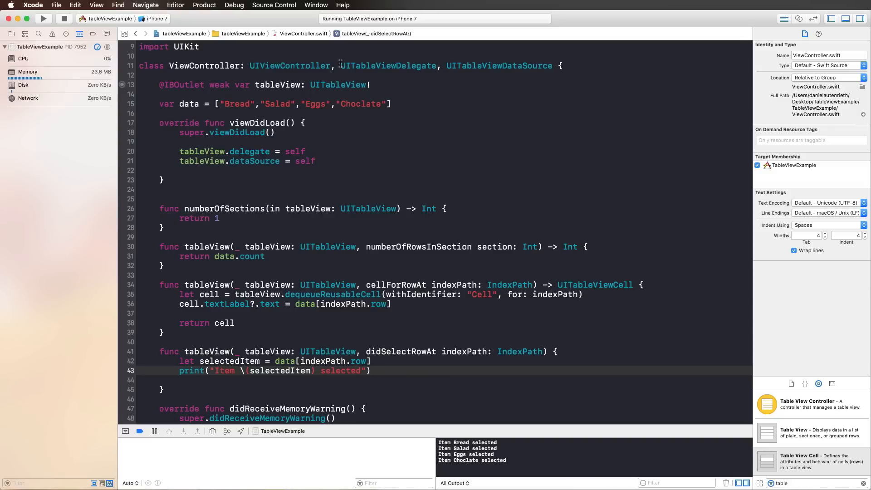
Step: Review the debug console output and show ViewController.swift in the Project Navigator
{"action": "left_click", "coordinate": [370, 370]}
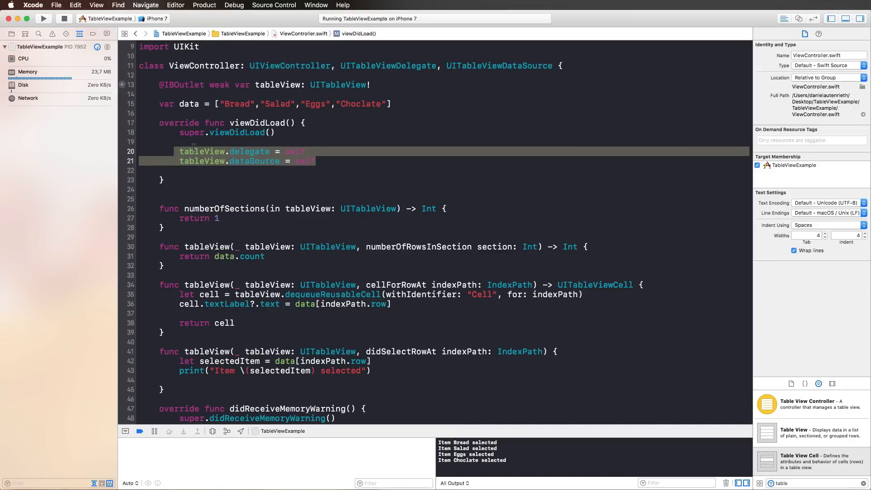
{"action": "mouse_move", "coordinate": [202, 200]}
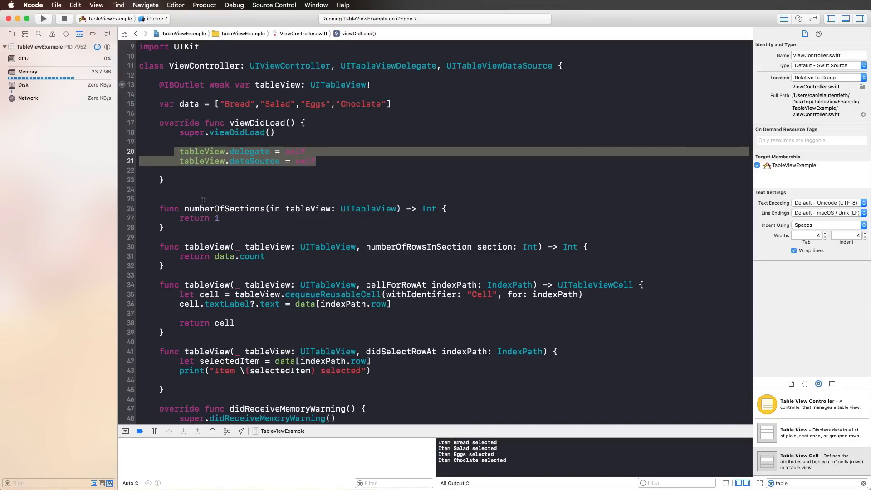
{"action": "left_click", "coordinate": [11, 34]}
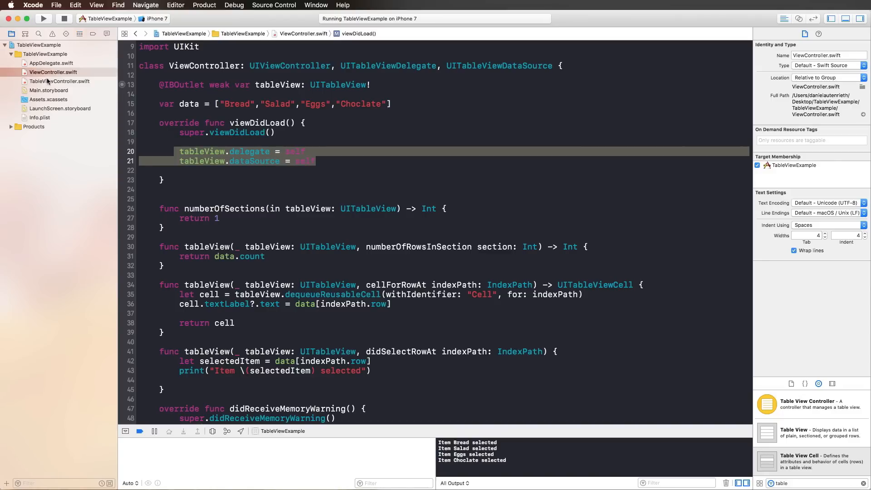
{"action": "left_click", "coordinate": [53, 72]}
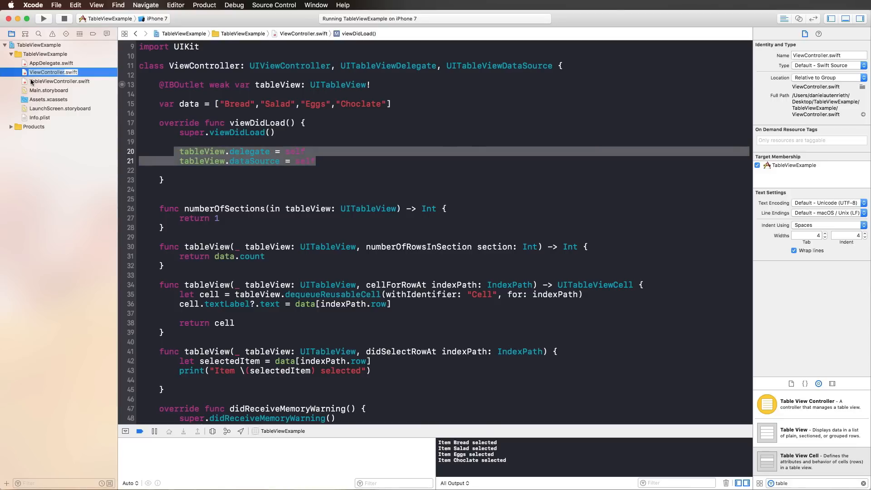
Step: Scroll through TableViewController.swift's template data source stubs
{"action": "left_click", "coordinate": [59, 81]}
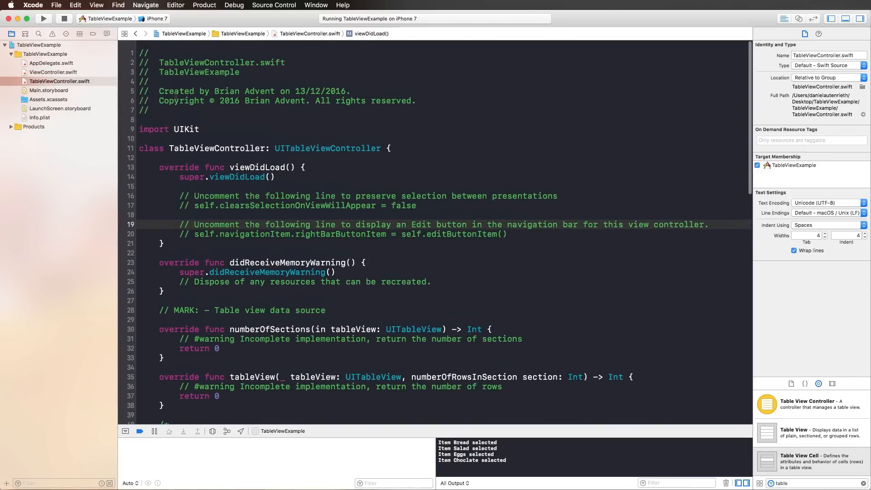
{"action": "scroll", "scroll_direction": "down", "scroll_amount": 3}
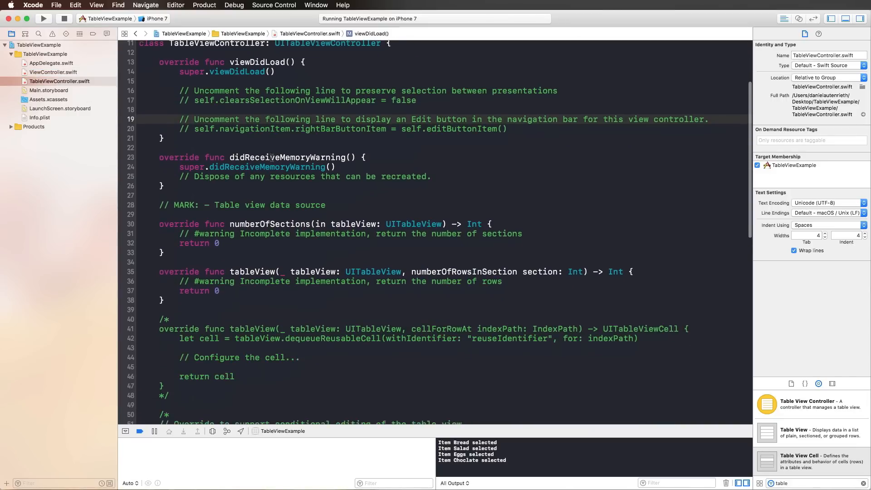
{"action": "scroll", "scroll_direction": "down", "scroll_amount": 3}
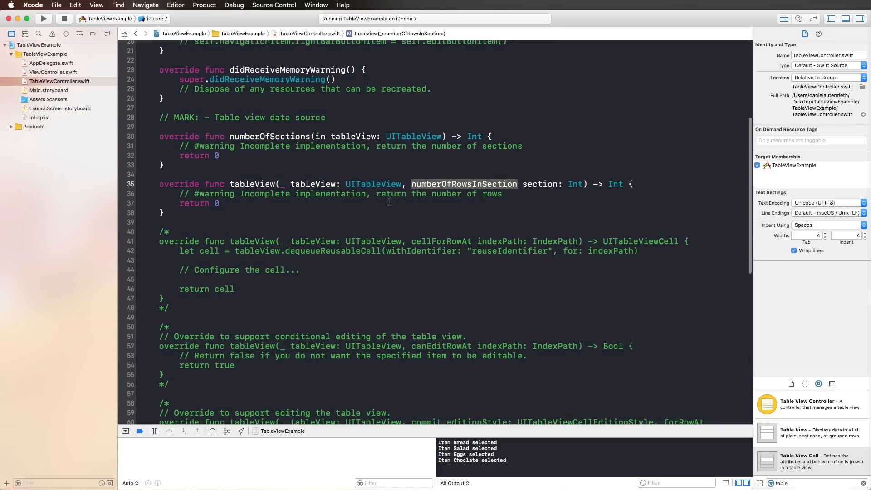
{"action": "scroll", "scroll_direction": "down", "scroll_amount": 3}
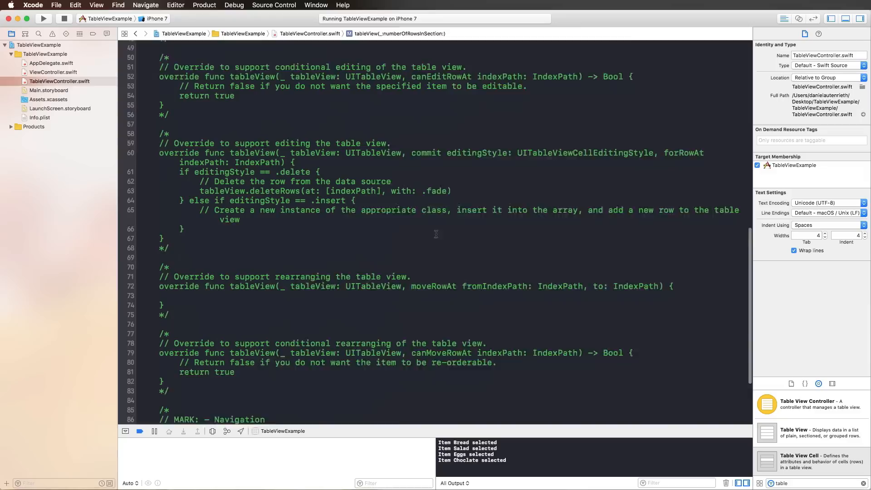